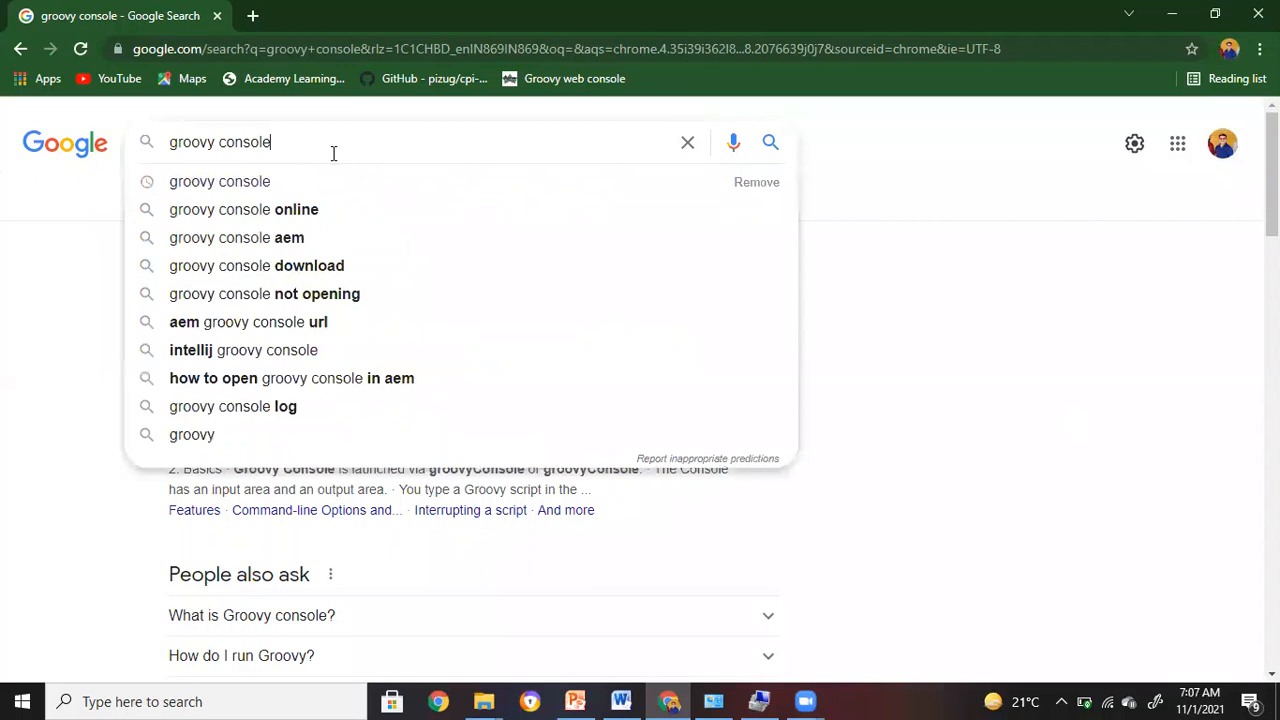
{"action": "mouse_move", "coordinate": [57, 447]}
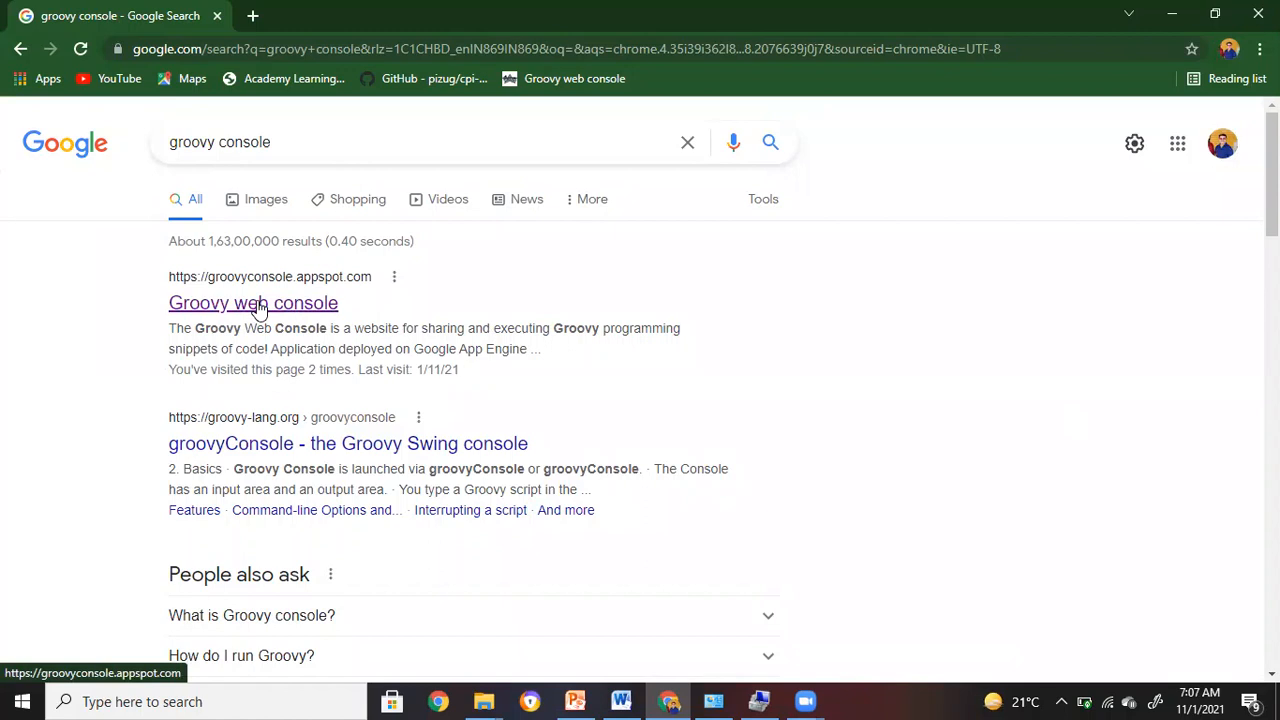
Open the Groovy web console site from the 'groovy console' search results.
{"action": "left_click", "coordinate": [253, 303]}
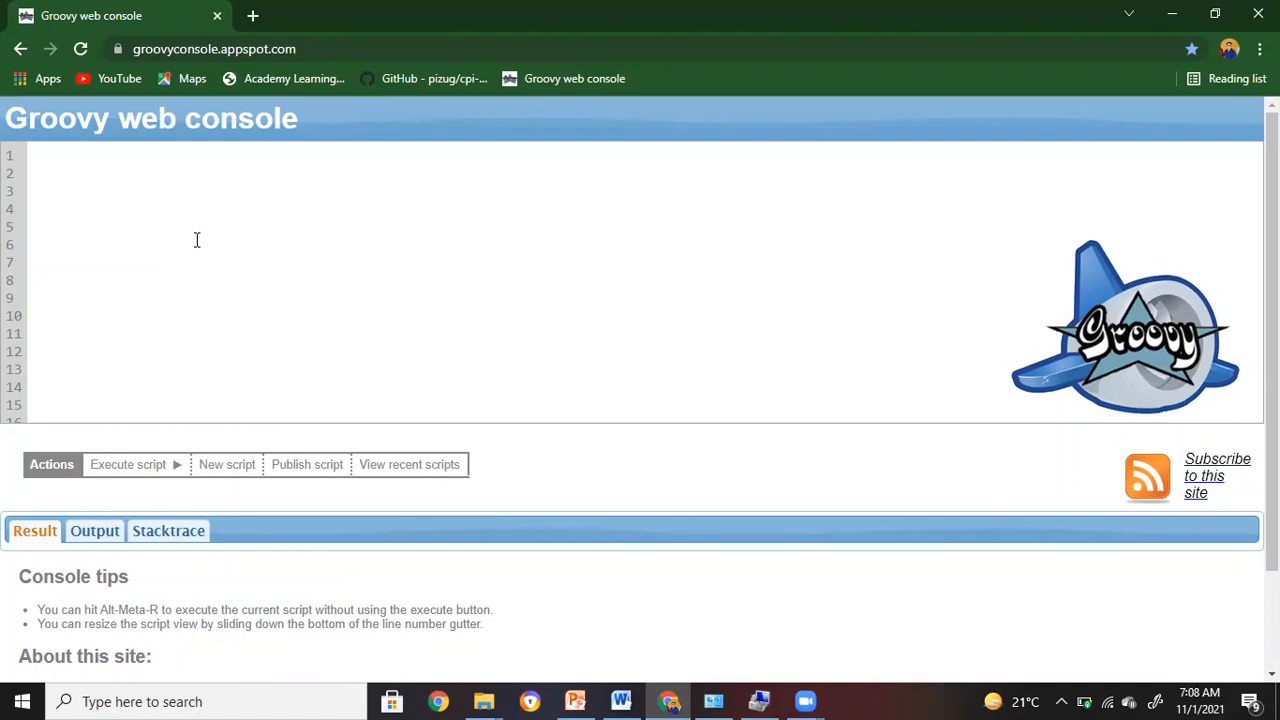
Run a one-line println of the name "Vikra..." and return to the script editor.
{"action": "type", "text": "println"}
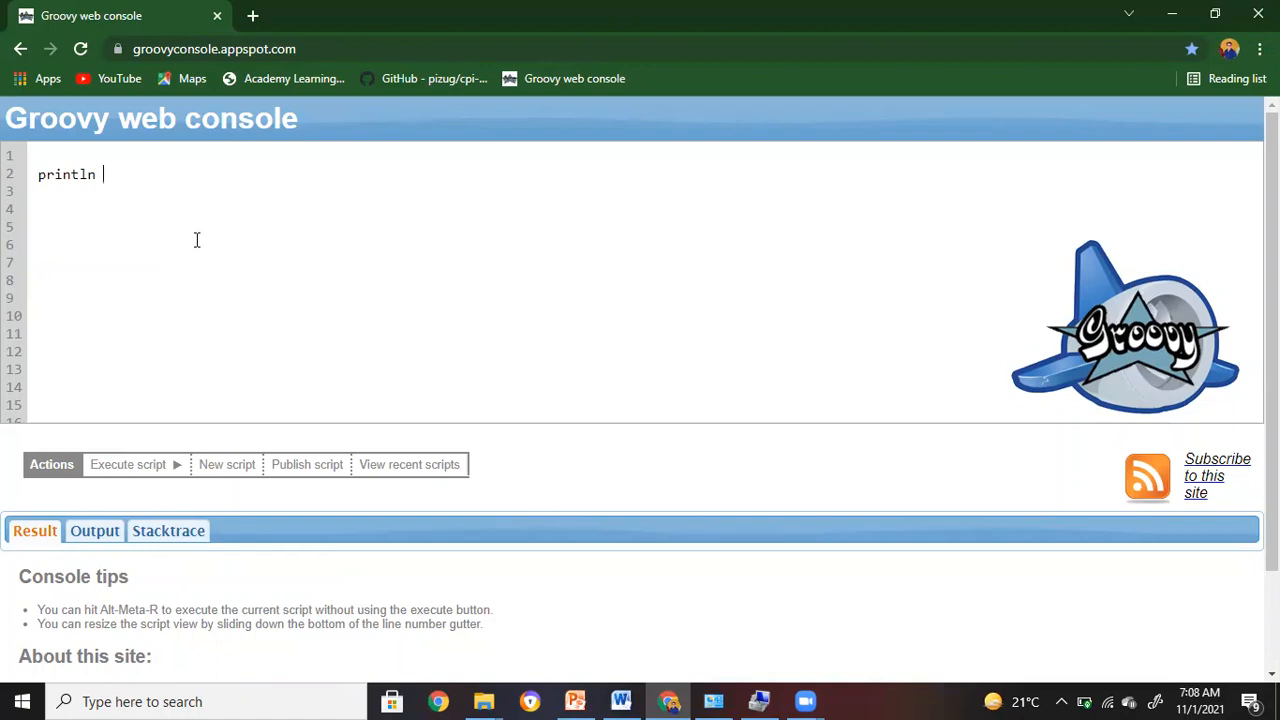
{"action": "type", "text": "\"\""}
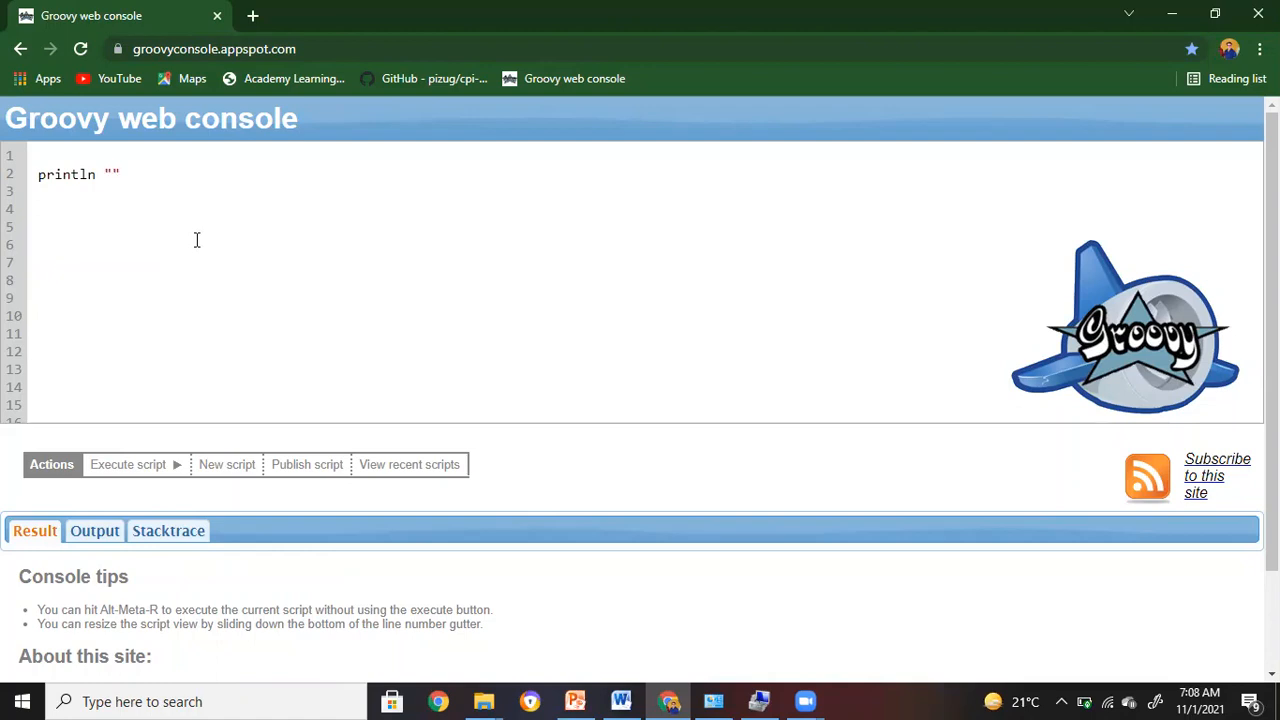
{"action": "type", "text": "Vikram Adity"}
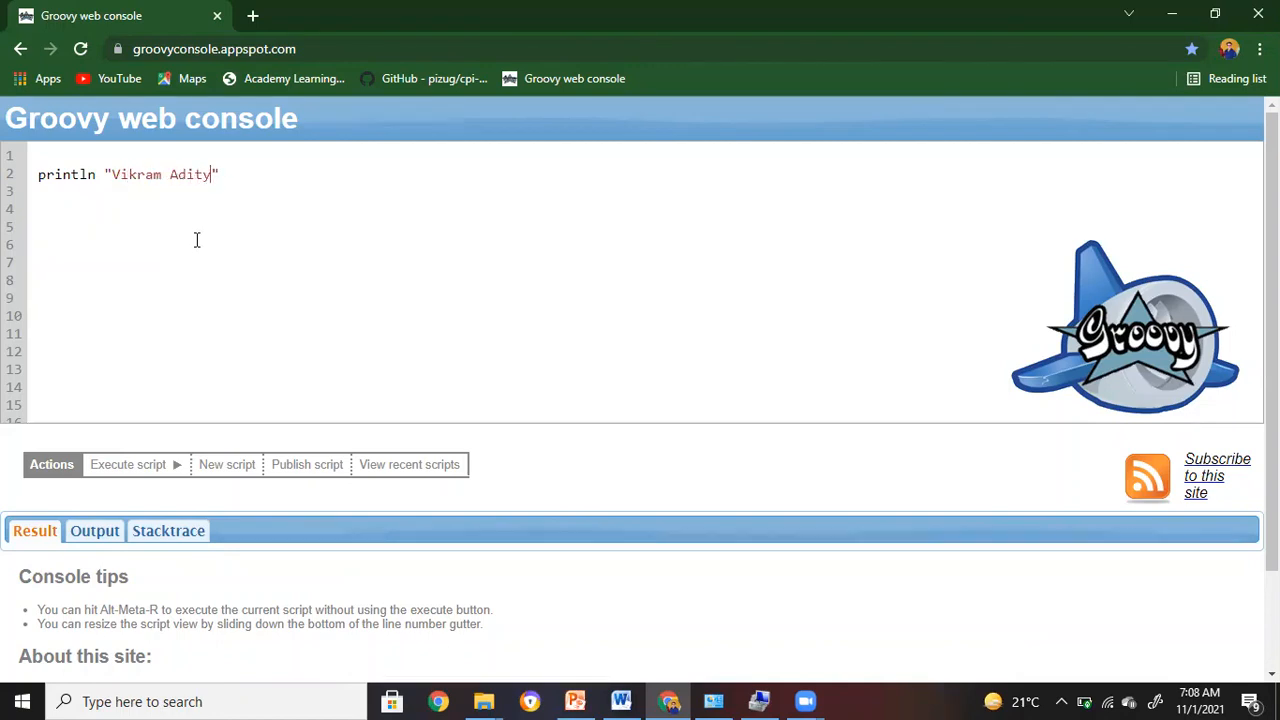
{"action": "type", "text": "a"}
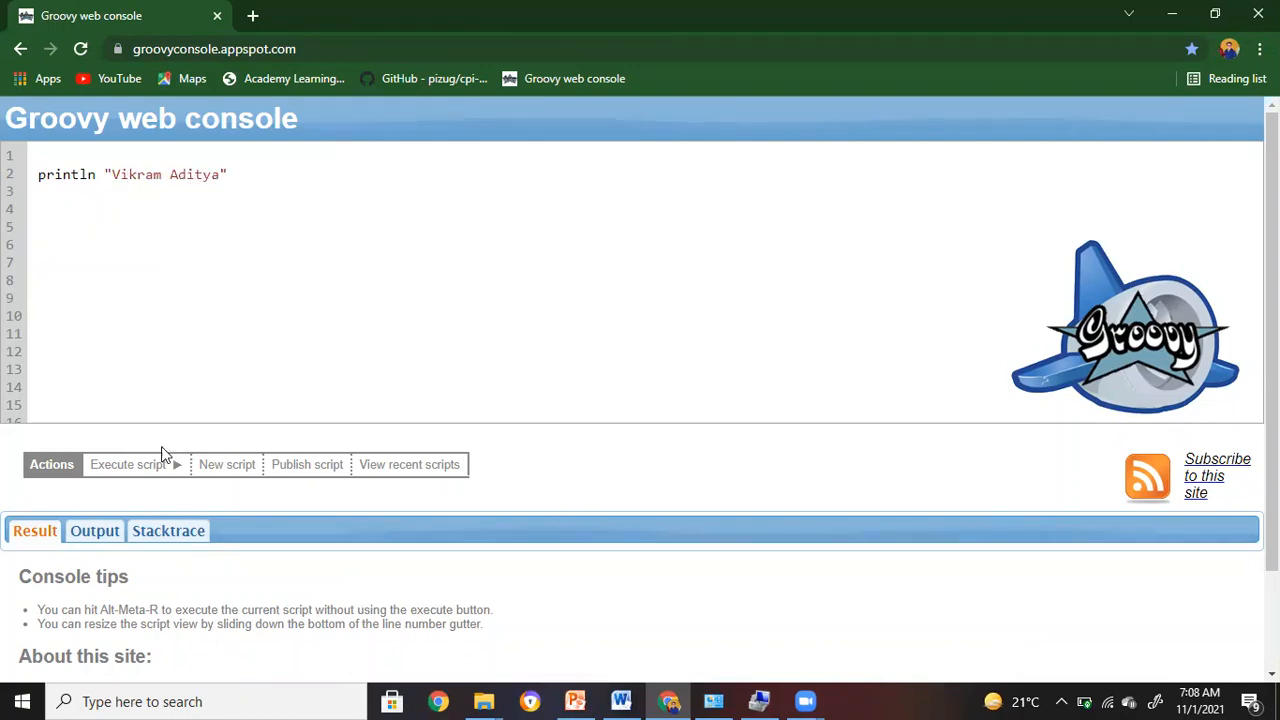
{"action": "left_click", "coordinate": [127, 464]}
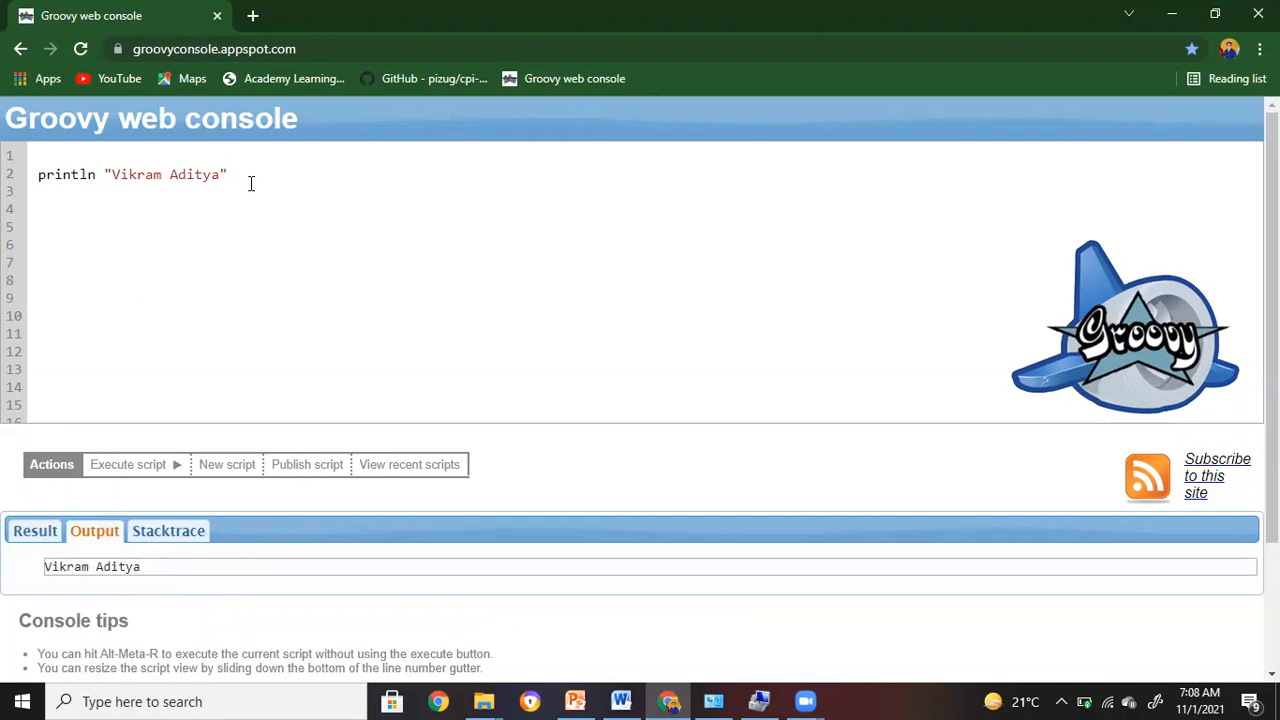
{"action": "left_click", "coordinate": [228, 174]}
{"action": "type", "text": "//"}
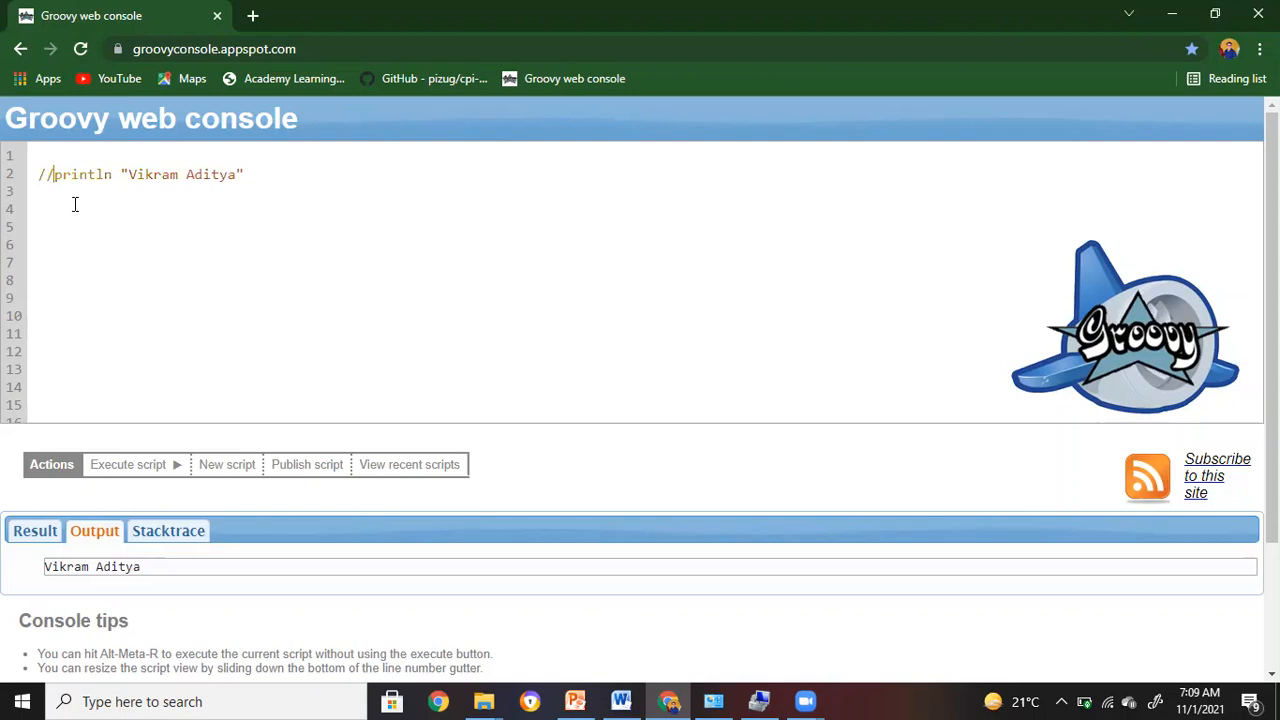
{"action": "mouse_move", "coordinate": [168, 213]}
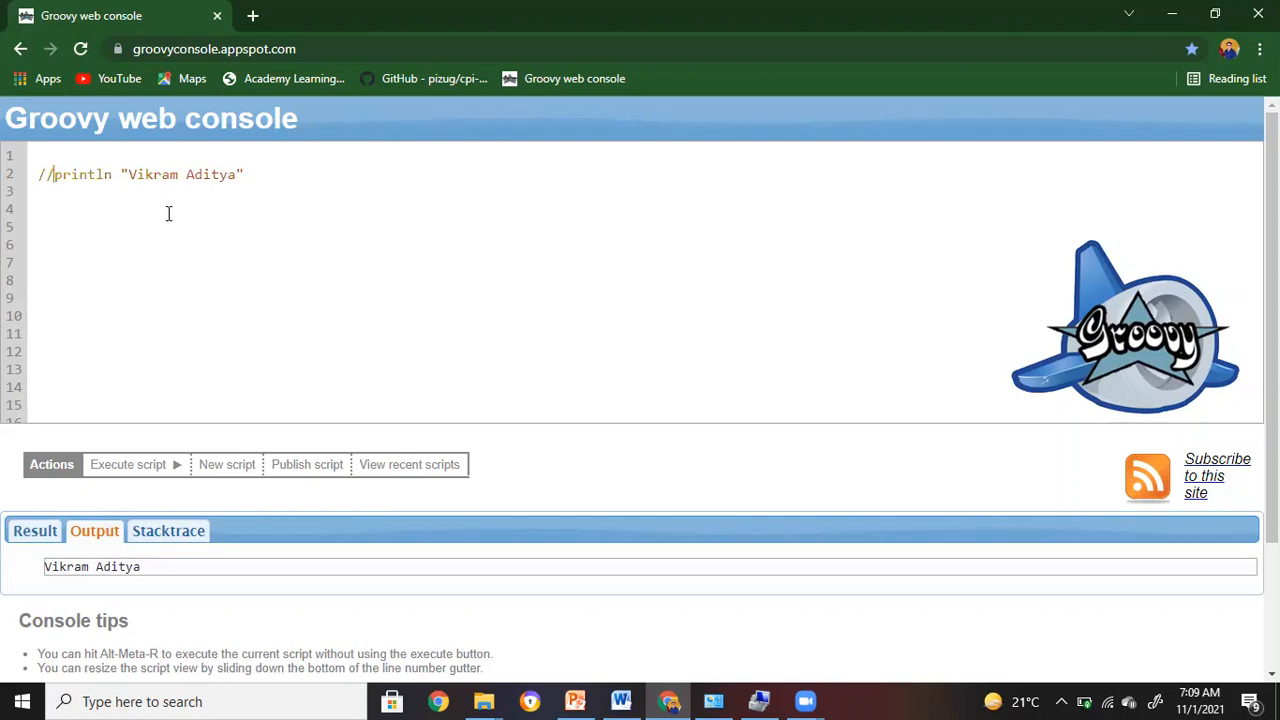
{"action": "mouse_move", "coordinate": [303, 194]}
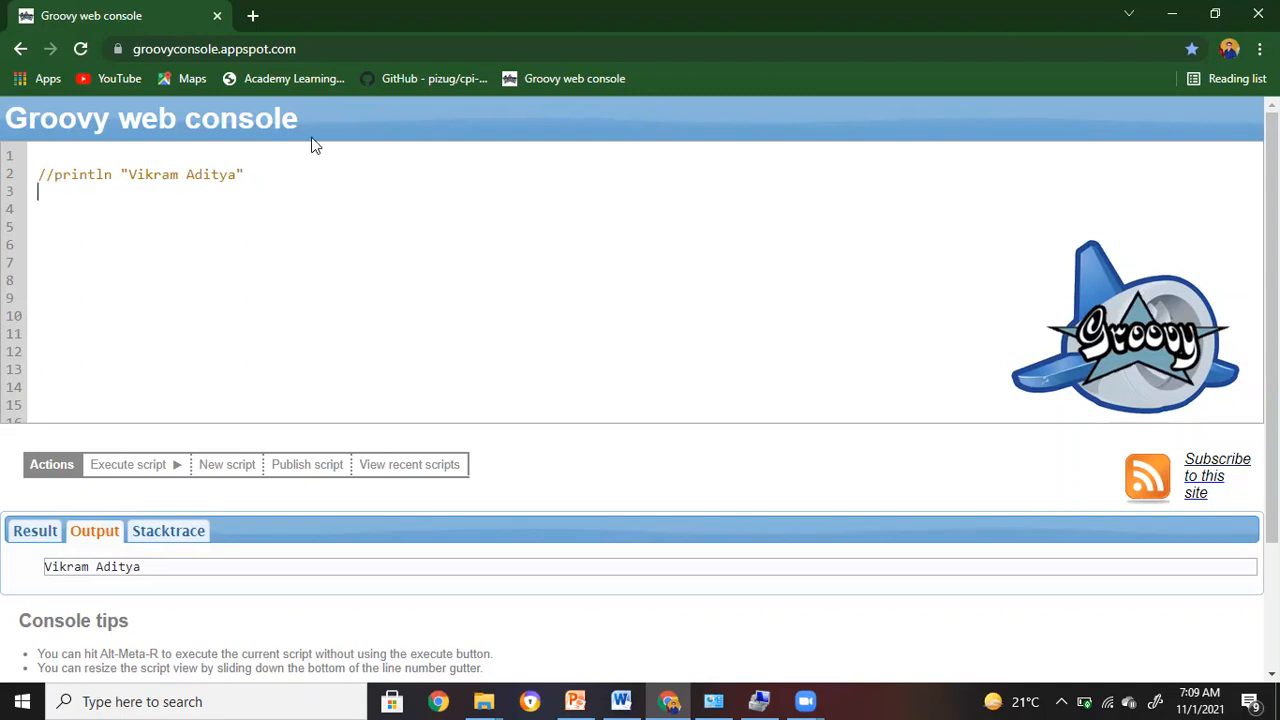
Run a new println "SAP CPI" line with the name line commented out.
{"action": "type", "text": "pri"}
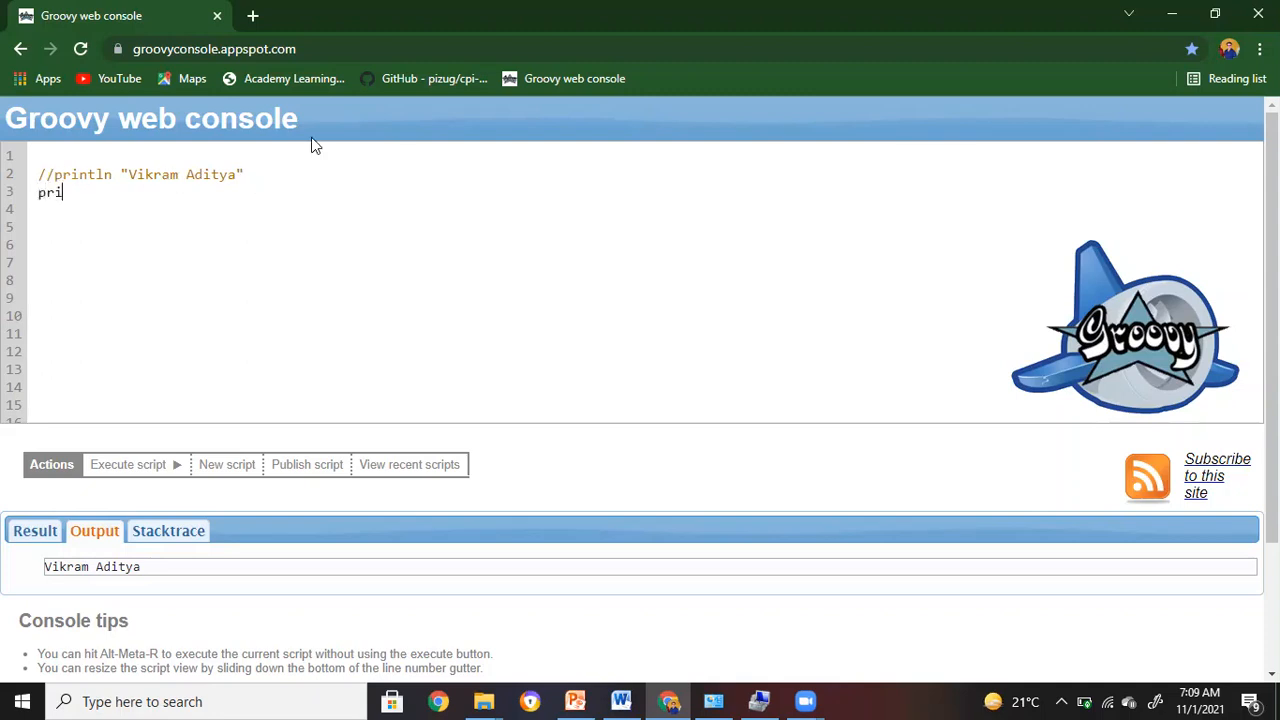
{"action": "type", "text": "nt"}
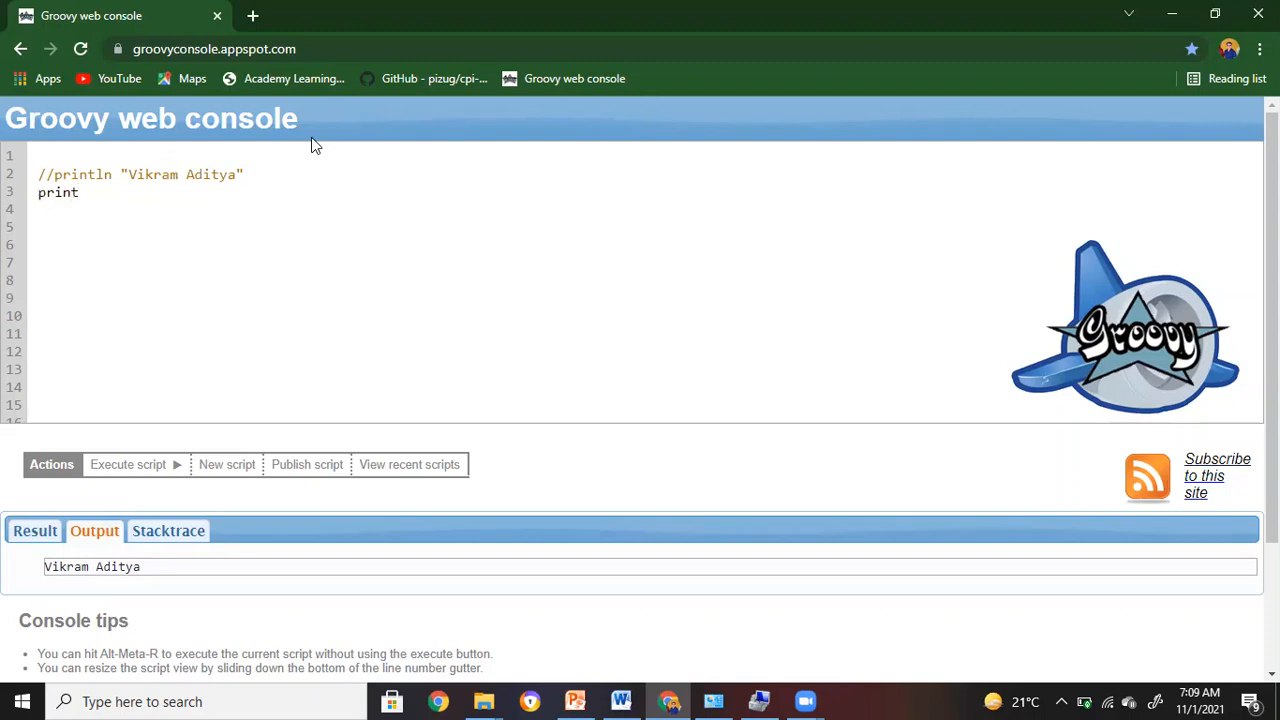
{"action": "type", "text": "ln \"\""}
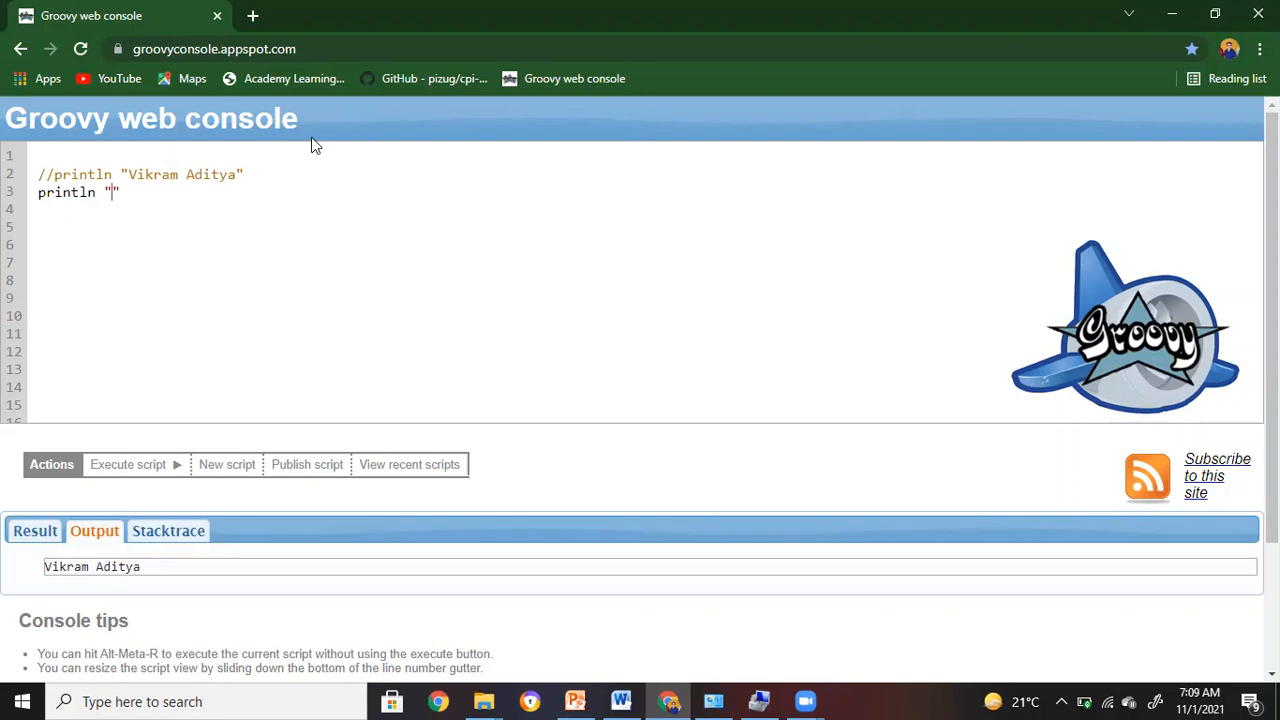
{"action": "type", "text": "SAP C"}
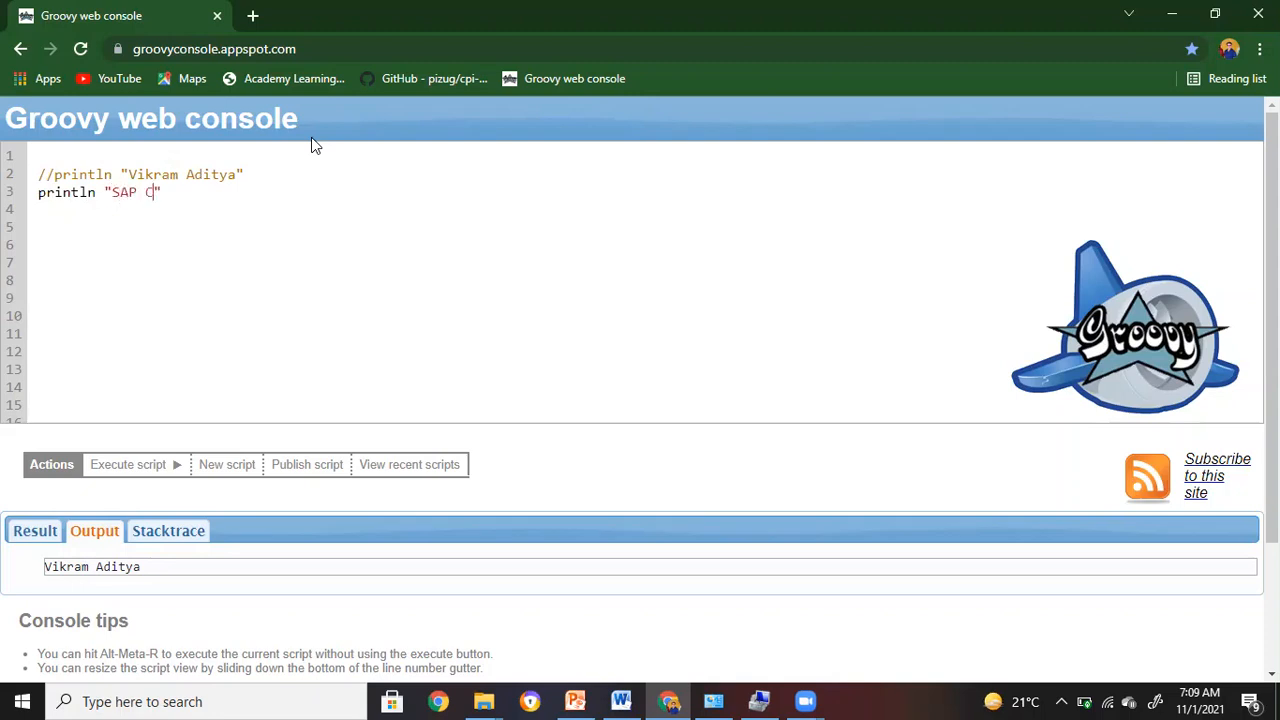
{"action": "type", "text": "PI"}
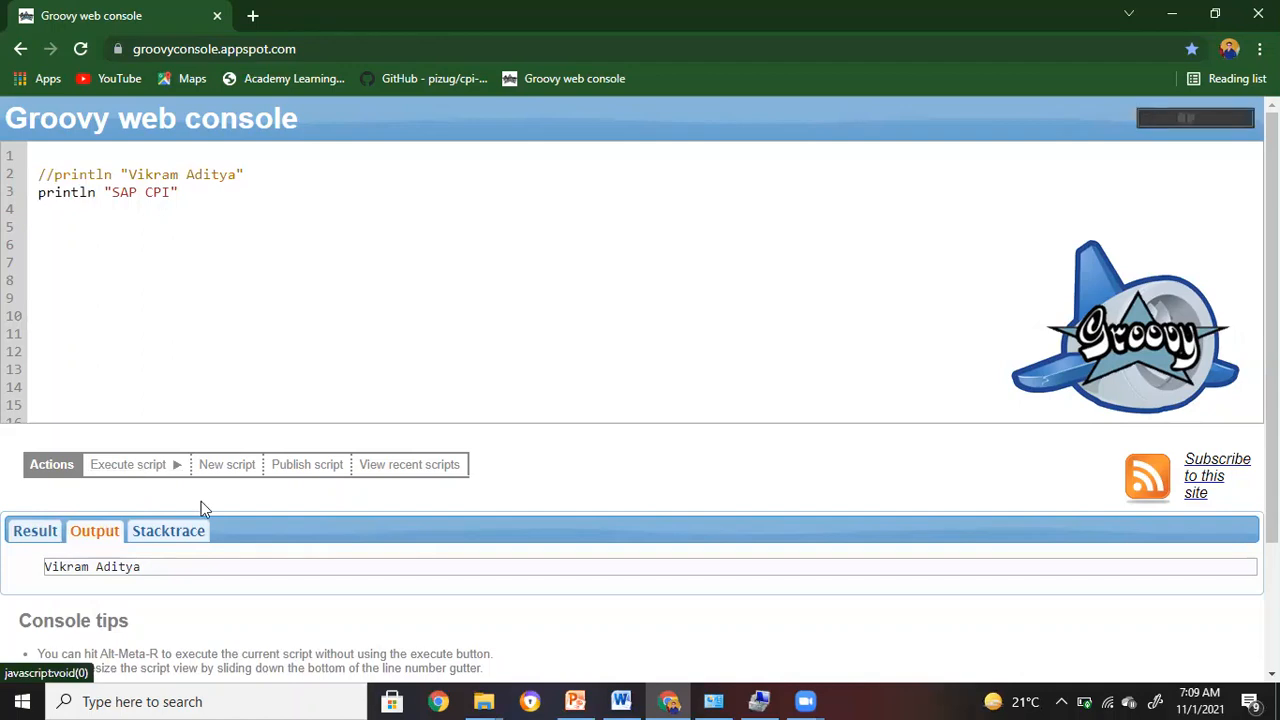
{"action": "left_click", "coordinate": [135, 464]}
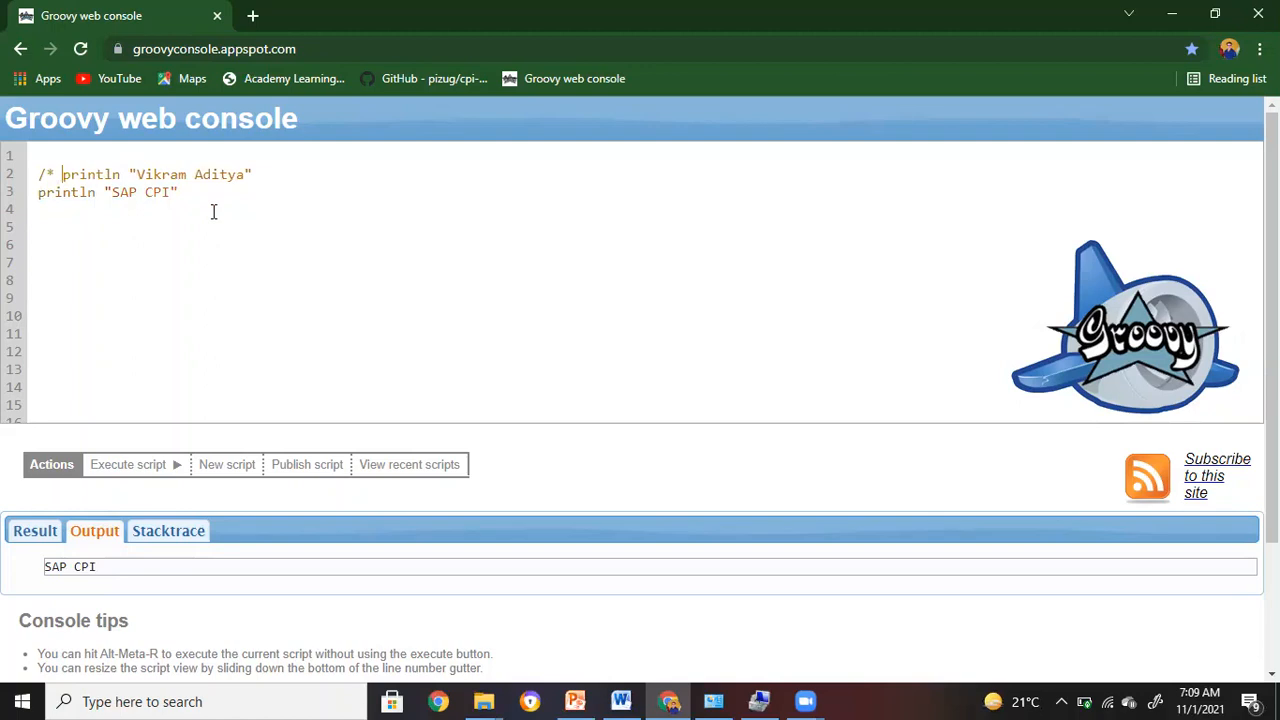
Wrap both println lines in a /* */ block comment and start a new line below it.
{"action": "type", "text": "*"}
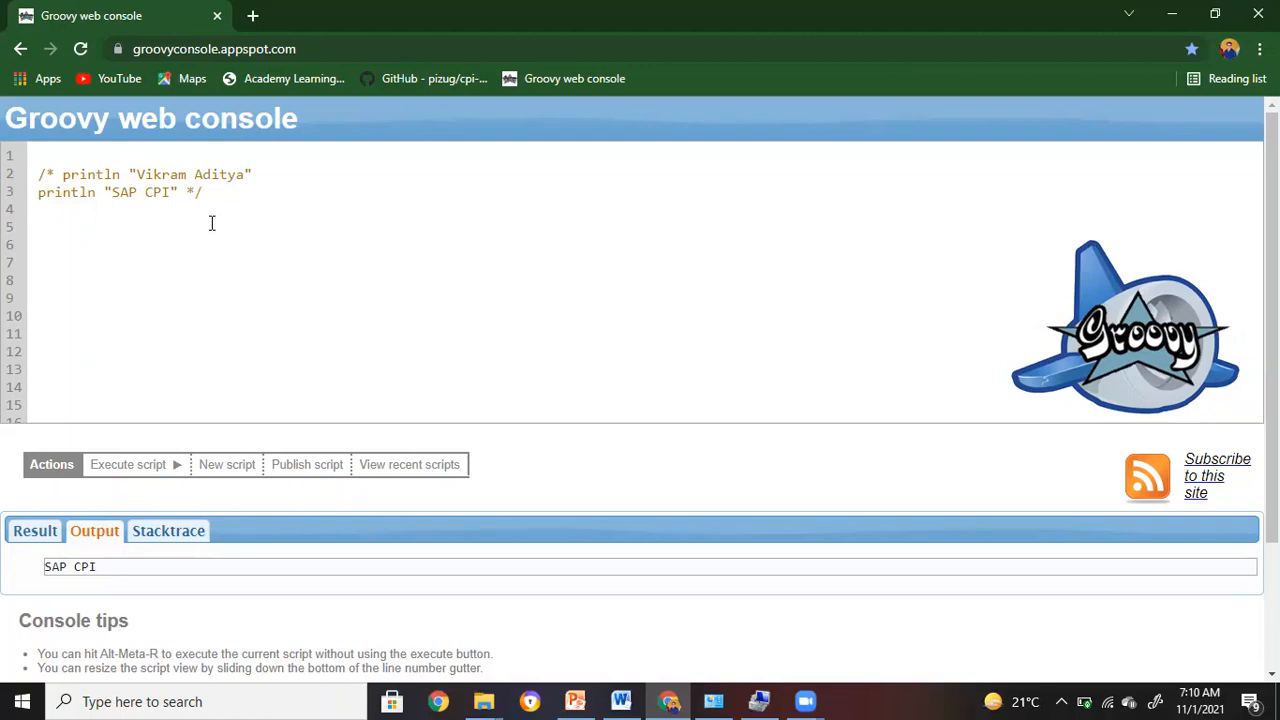
{"action": "left_click", "coordinate": [201, 192]}
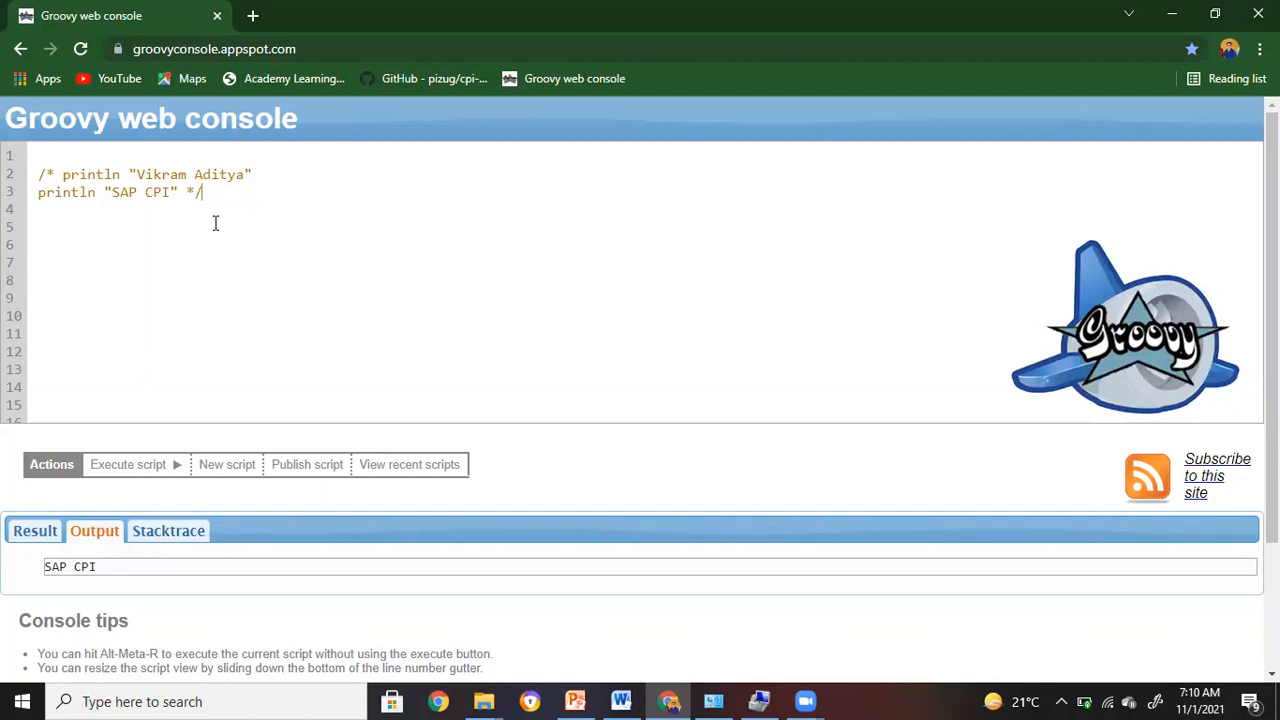
{"action": "key", "text": "Enter"}
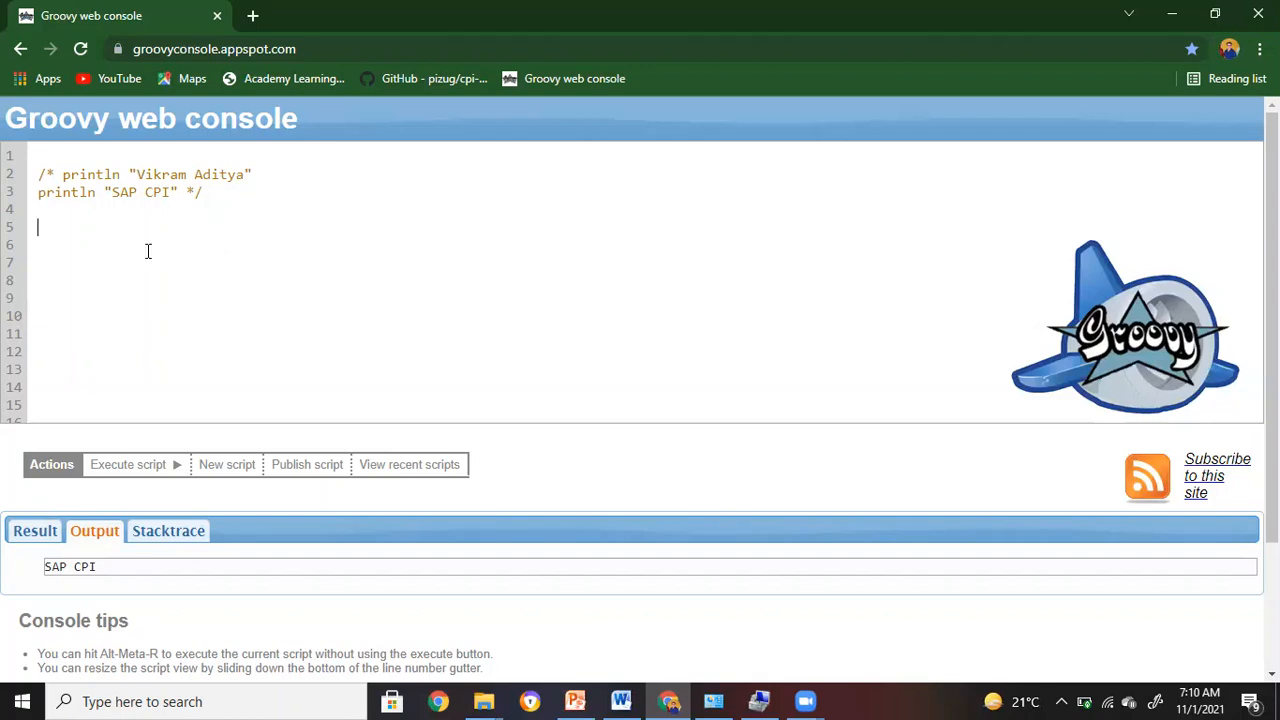
Define def a = 1234, println a, and run so the output shows 1234.
{"action": "type", "text": "def"}
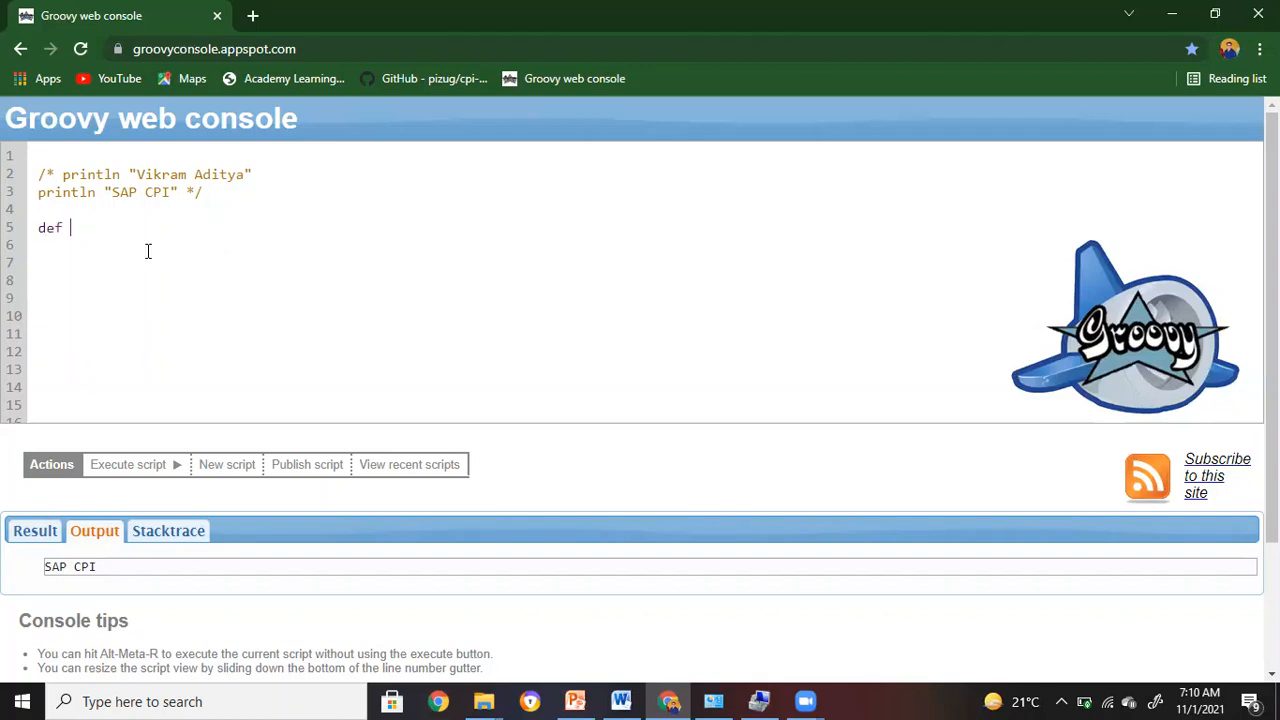
{"action": "type", "text": "a"}
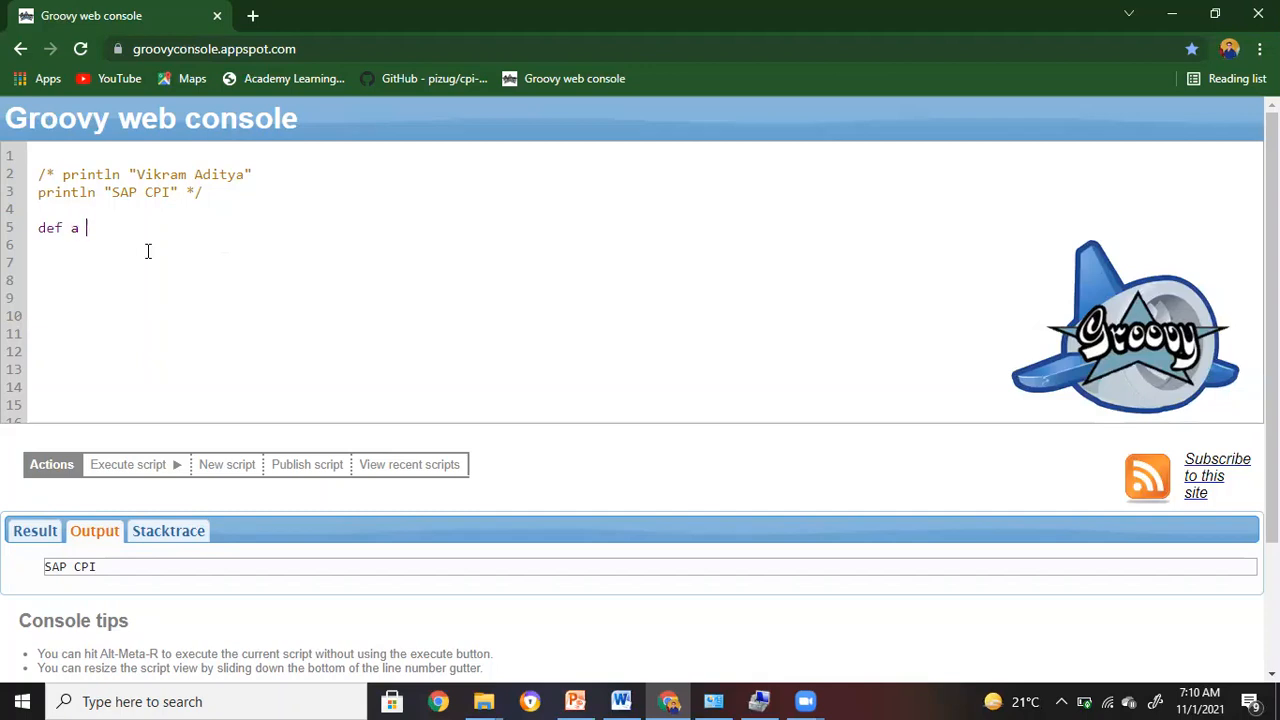
{"action": "type", "text": "="}
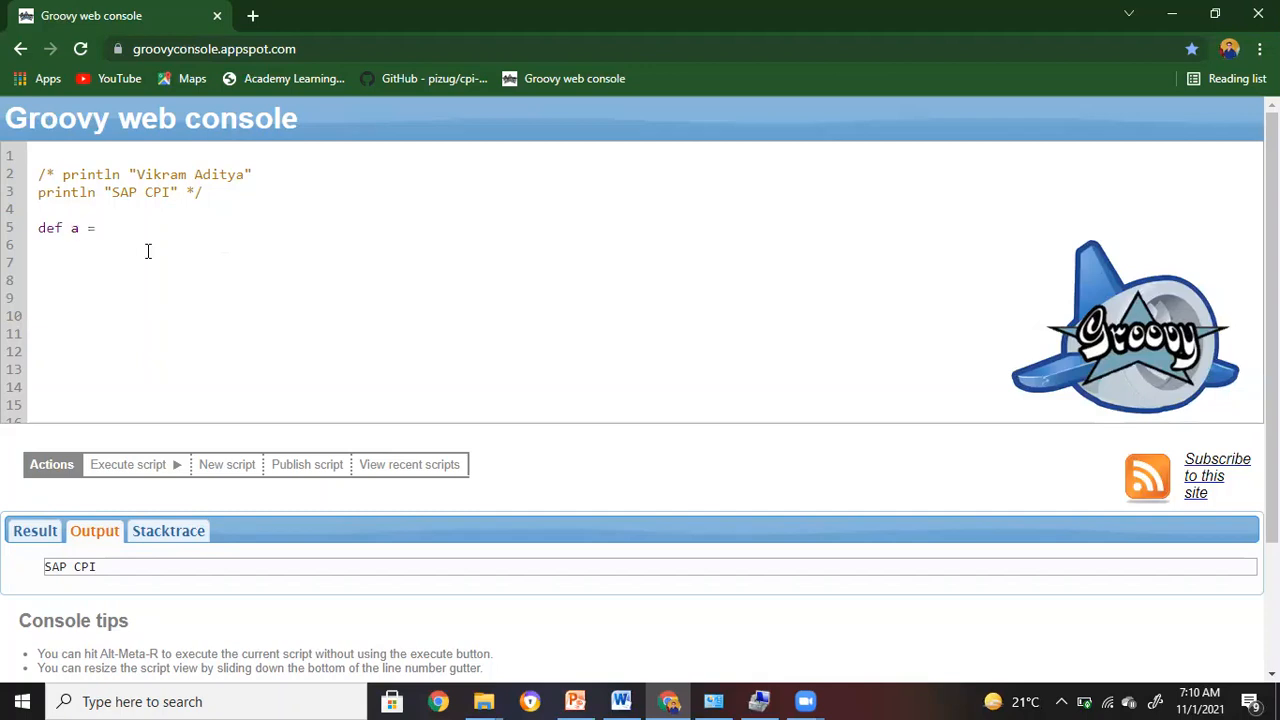
{"action": "type", "text": "123"}
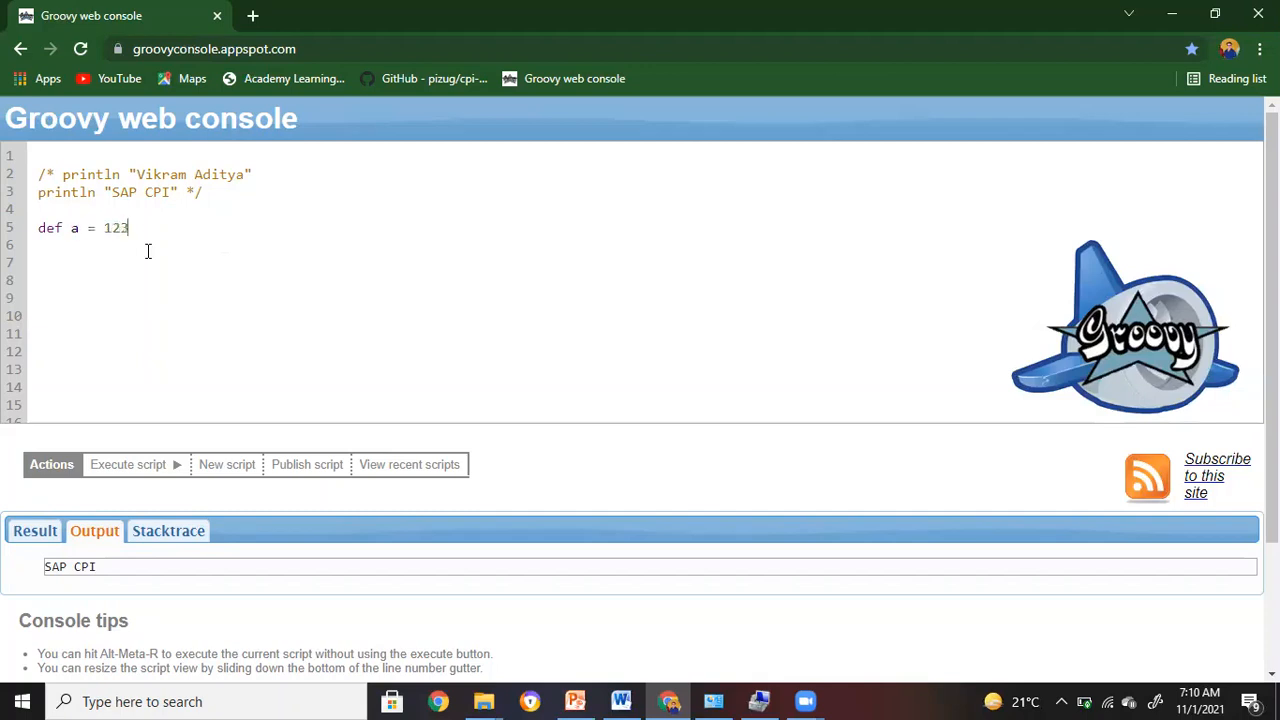
{"action": "type", "text": "4"}
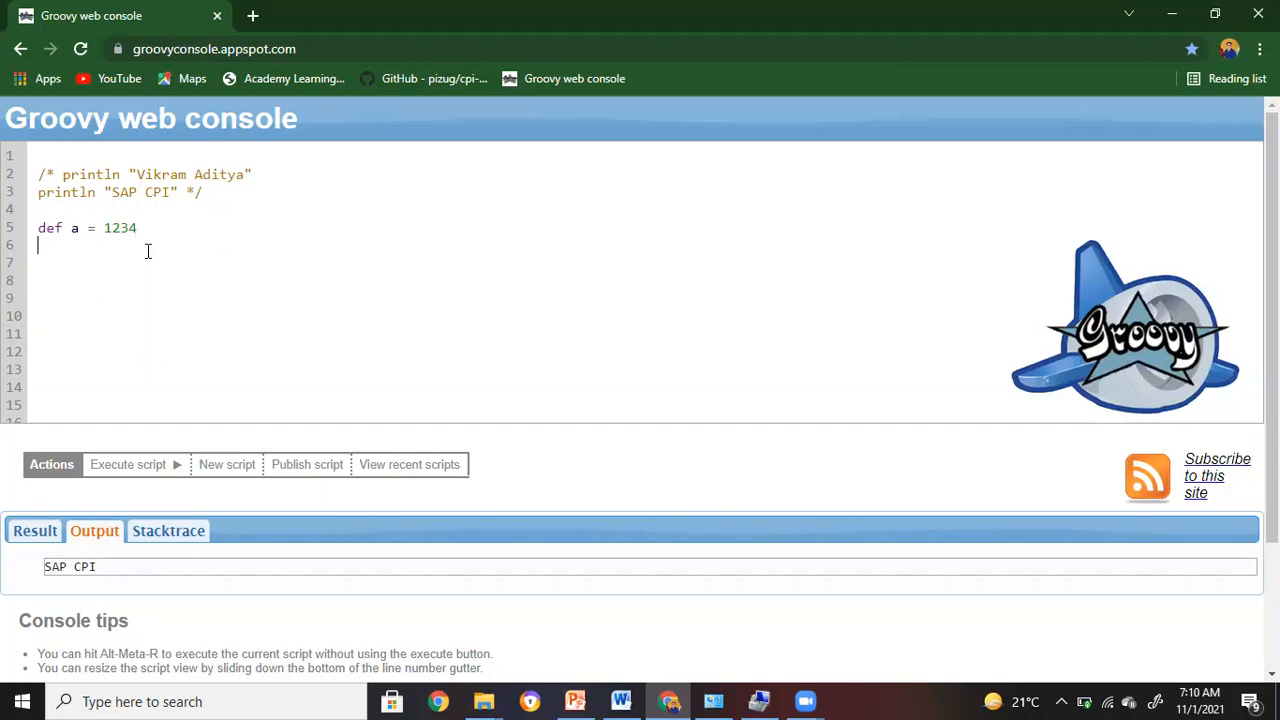
{"action": "type", "text": "println"}
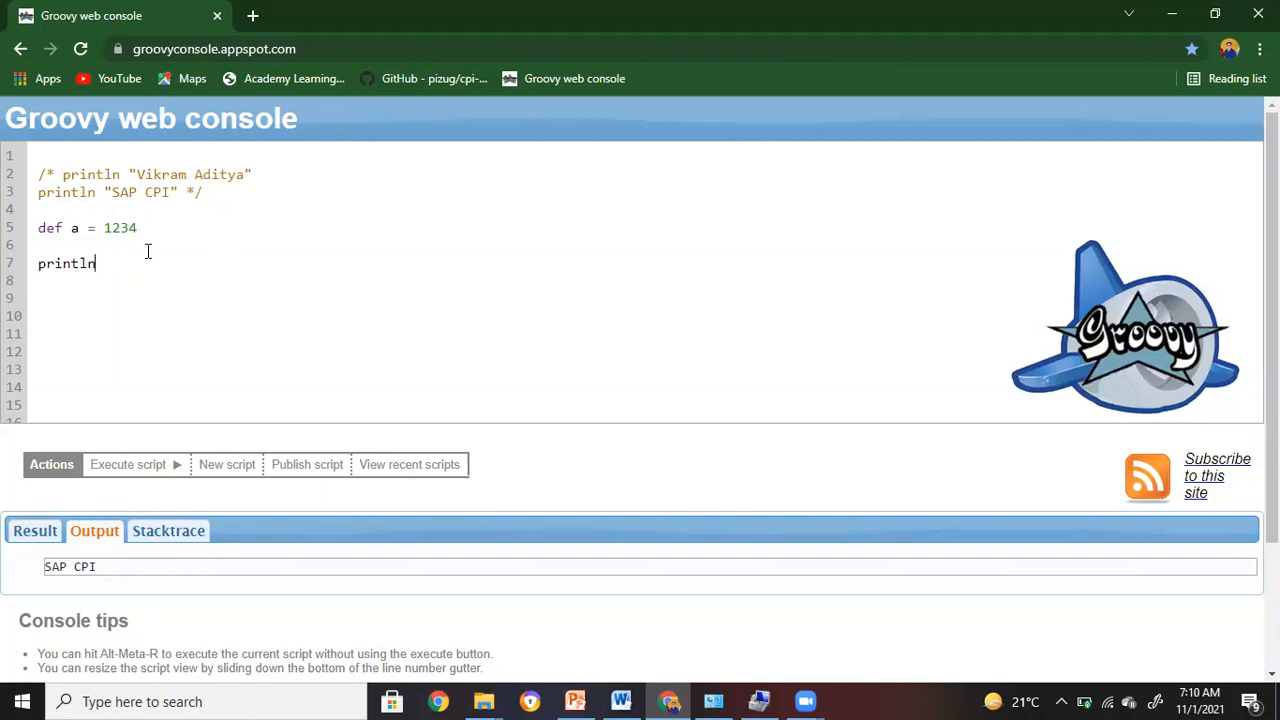
{"action": "type", "text": "a"}
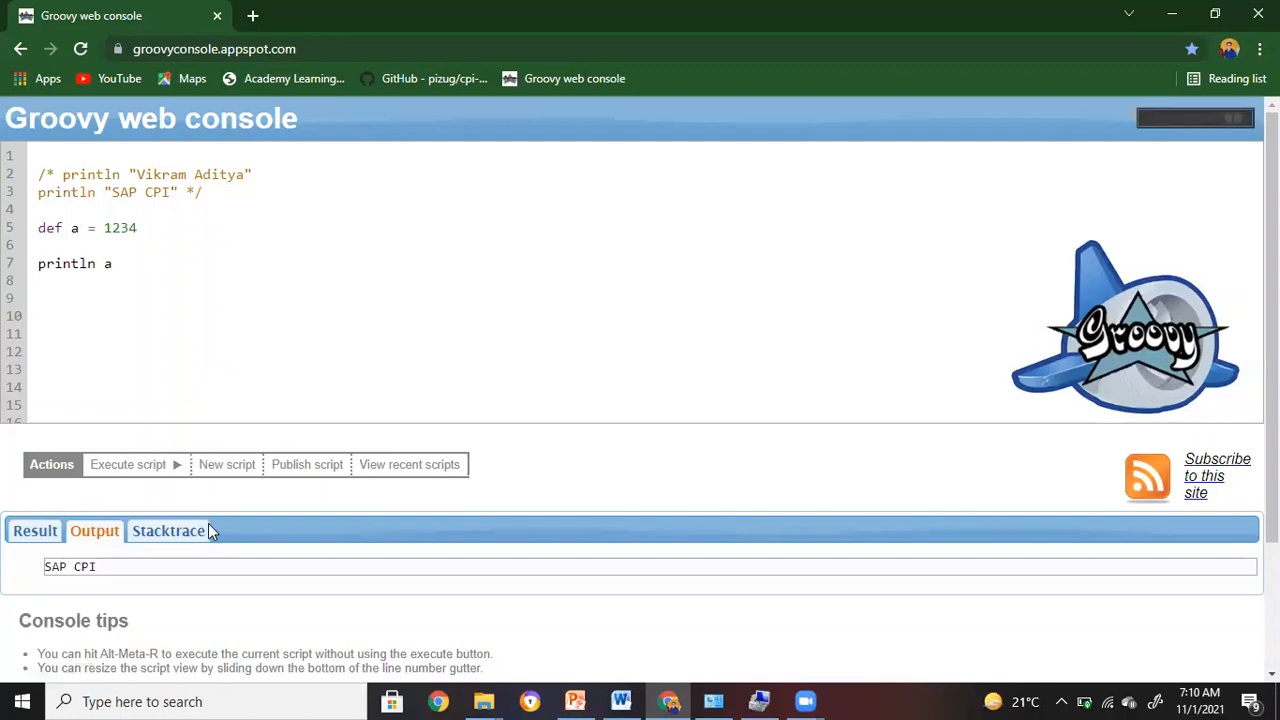
{"action": "left_click", "coordinate": [128, 464]}
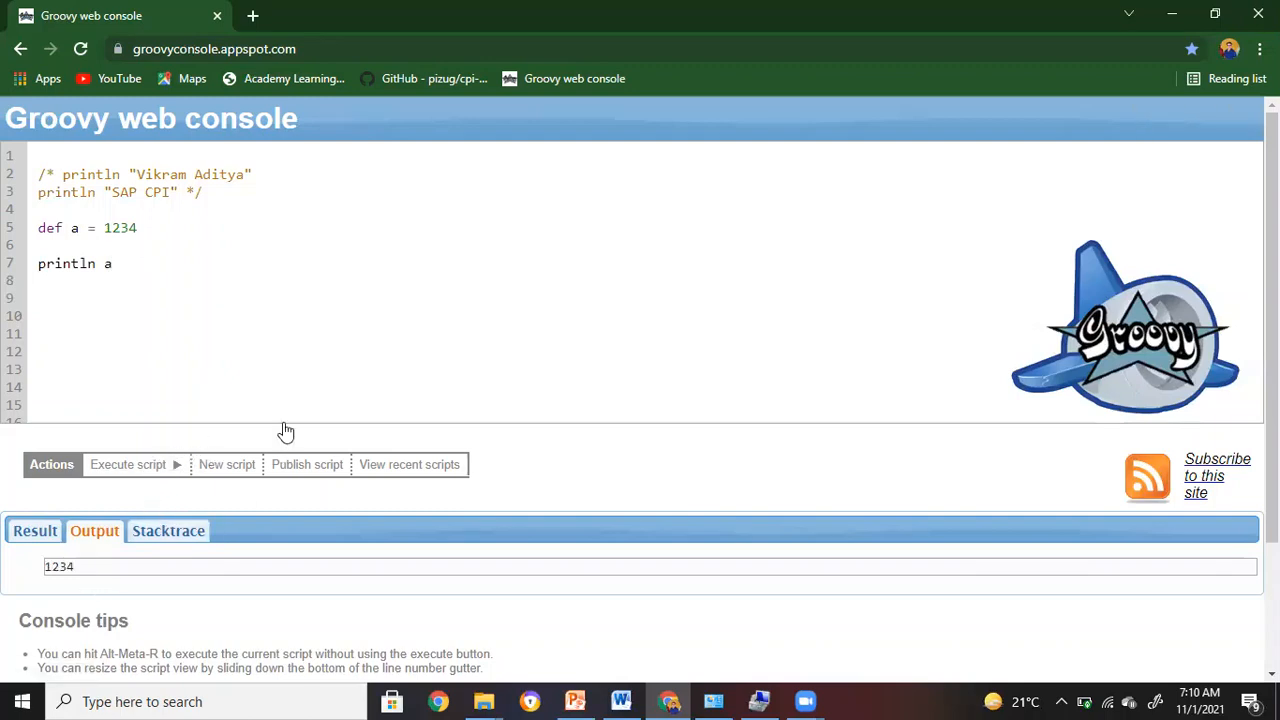
{"action": "mouse_move", "coordinate": [196, 433]}
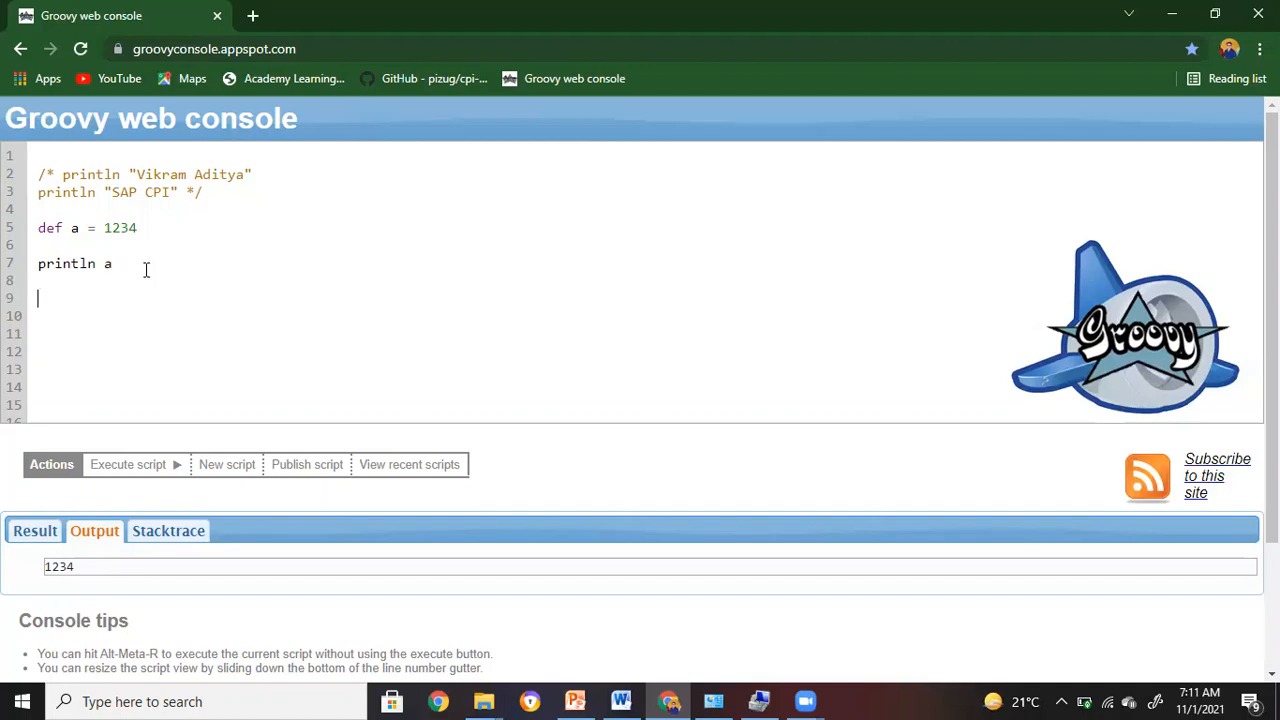
Reassign a = "Vikram Aditya", println a again, and run so the output lists both values.
{"action": "type", "text": "a ="}
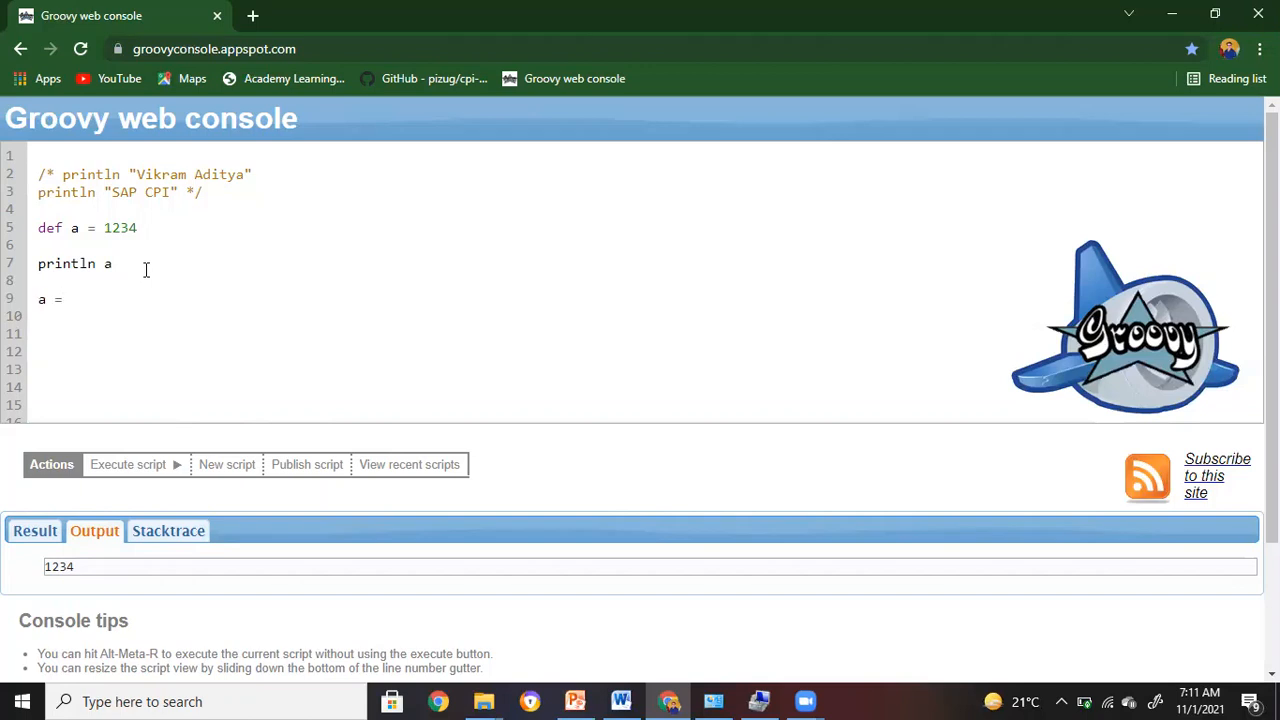
{"action": "type", "text": "\"\""}
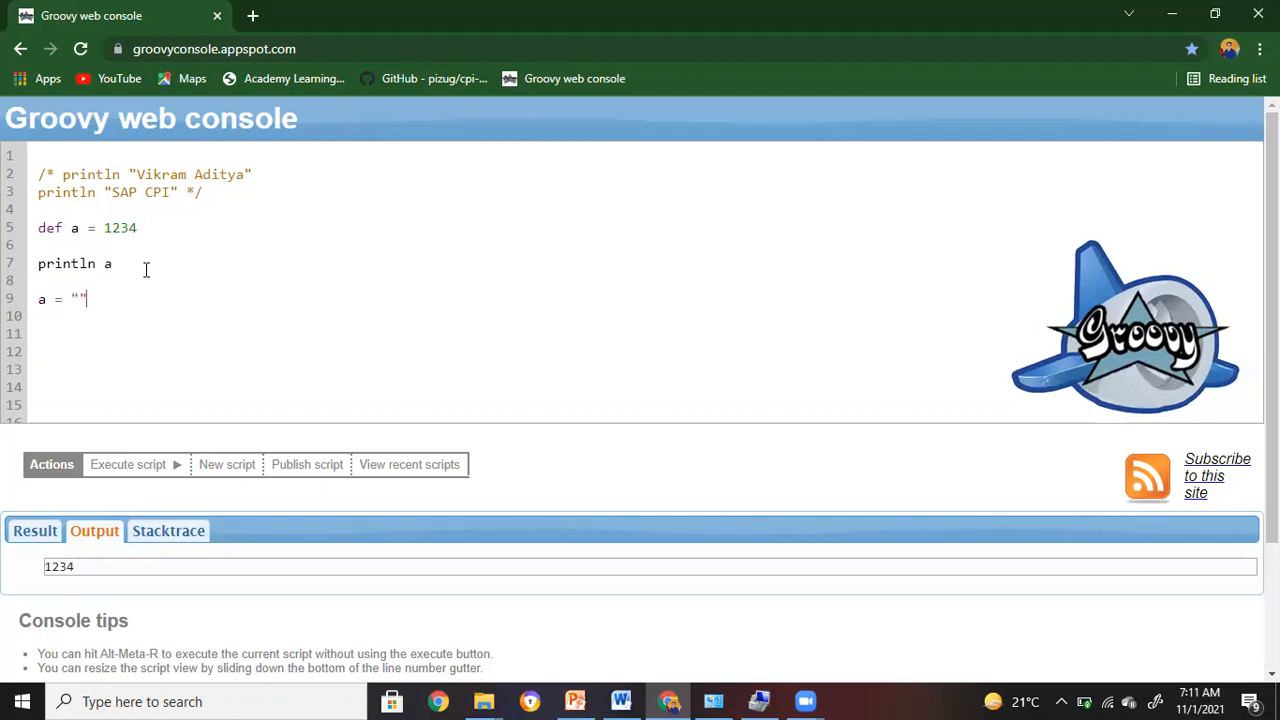
{"action": "type", "text": "Vikr"}
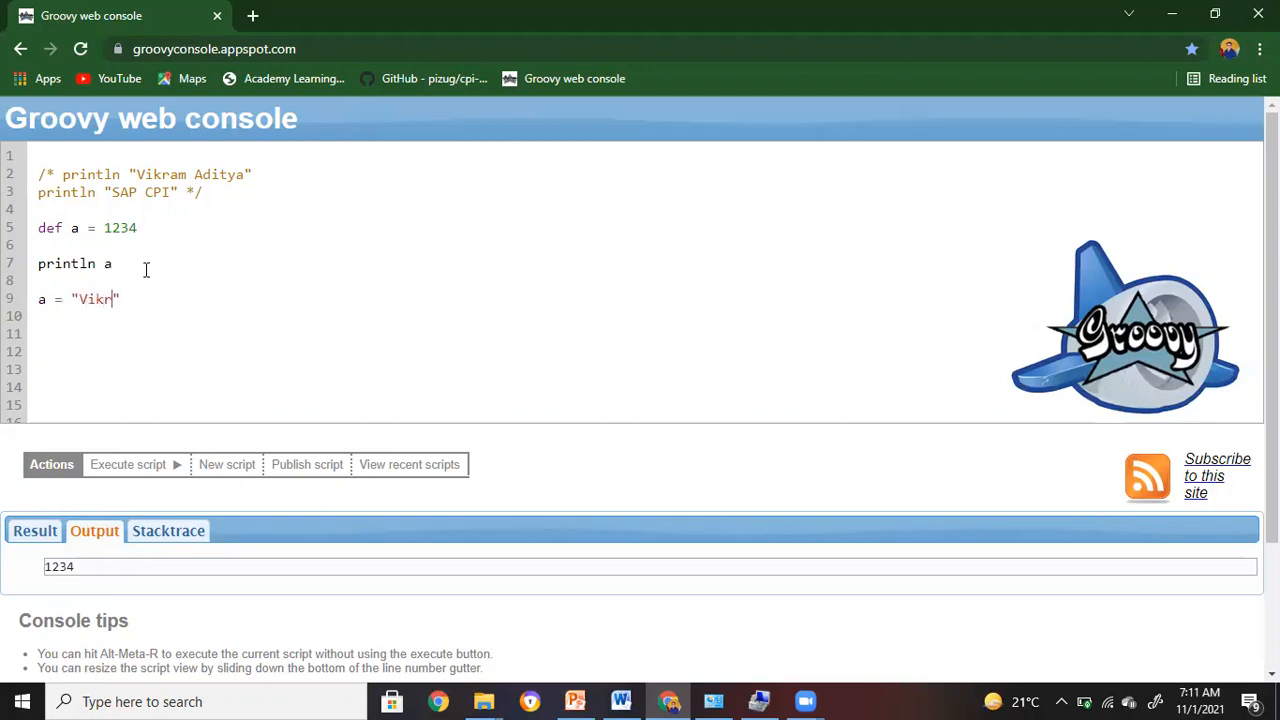
{"action": "type", "text": "am Aditya"}
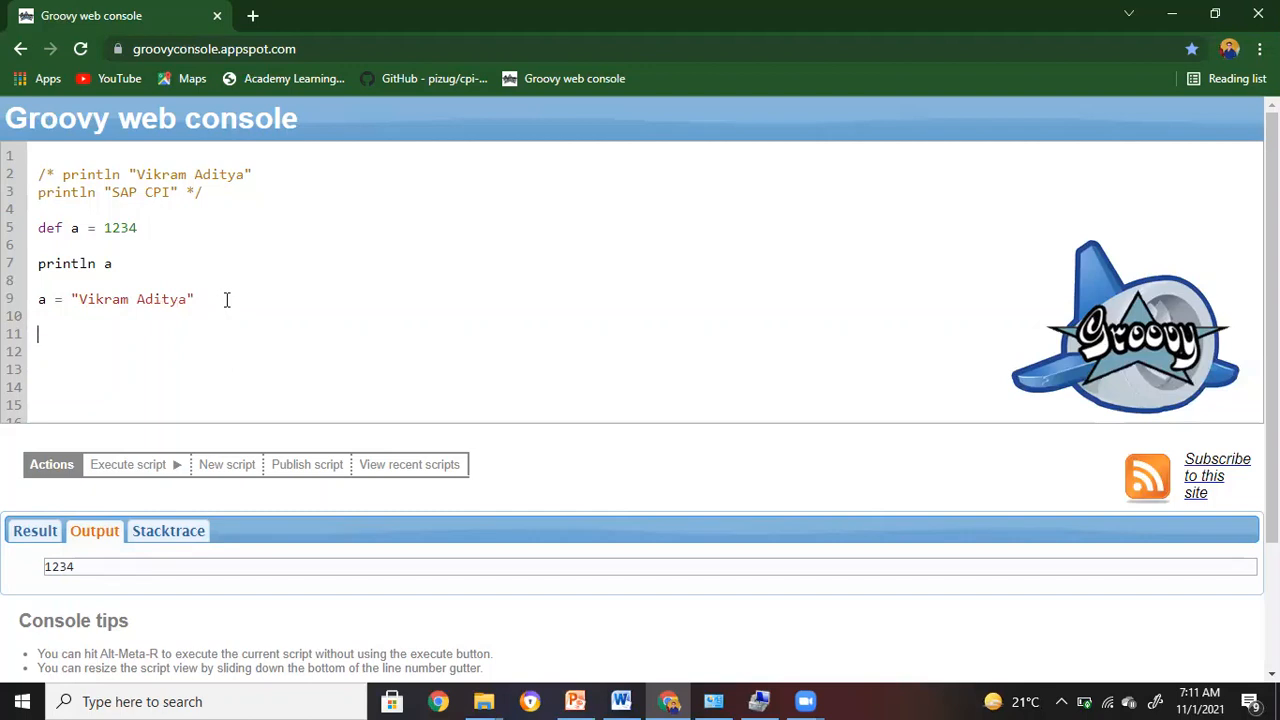
{"action": "type", "text": "print"}
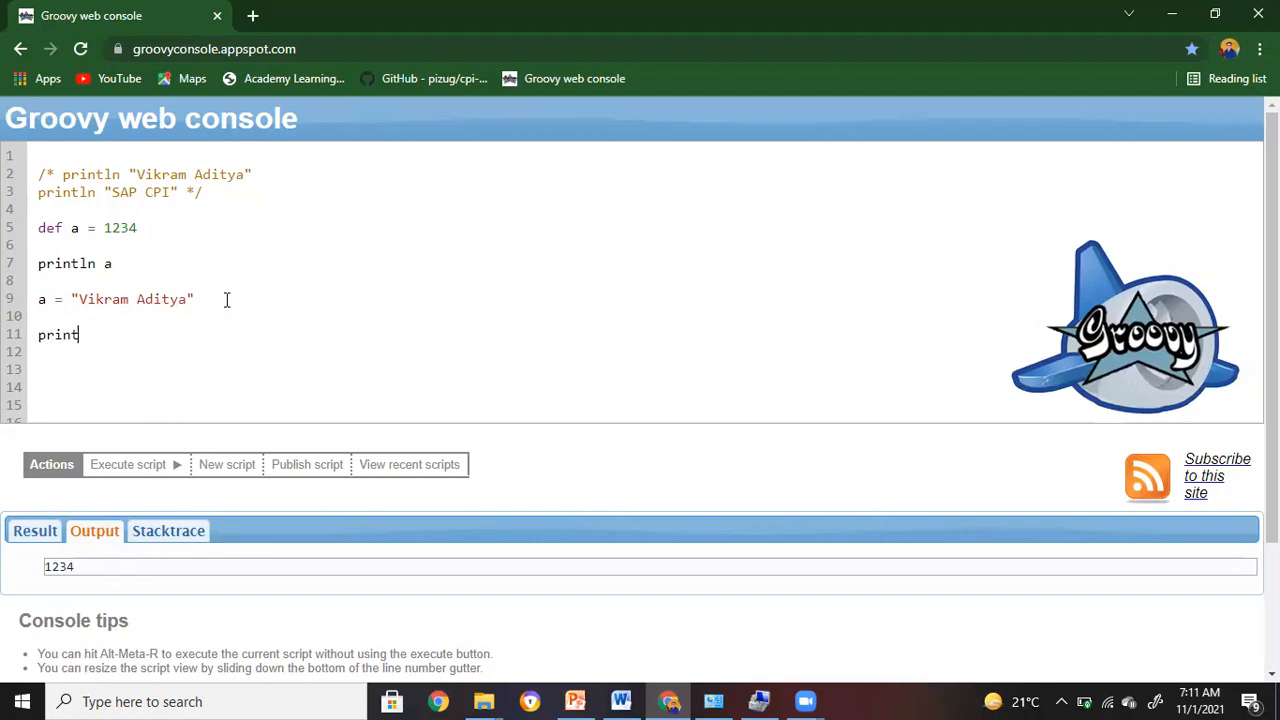
{"action": "type", "text": "ln a"}
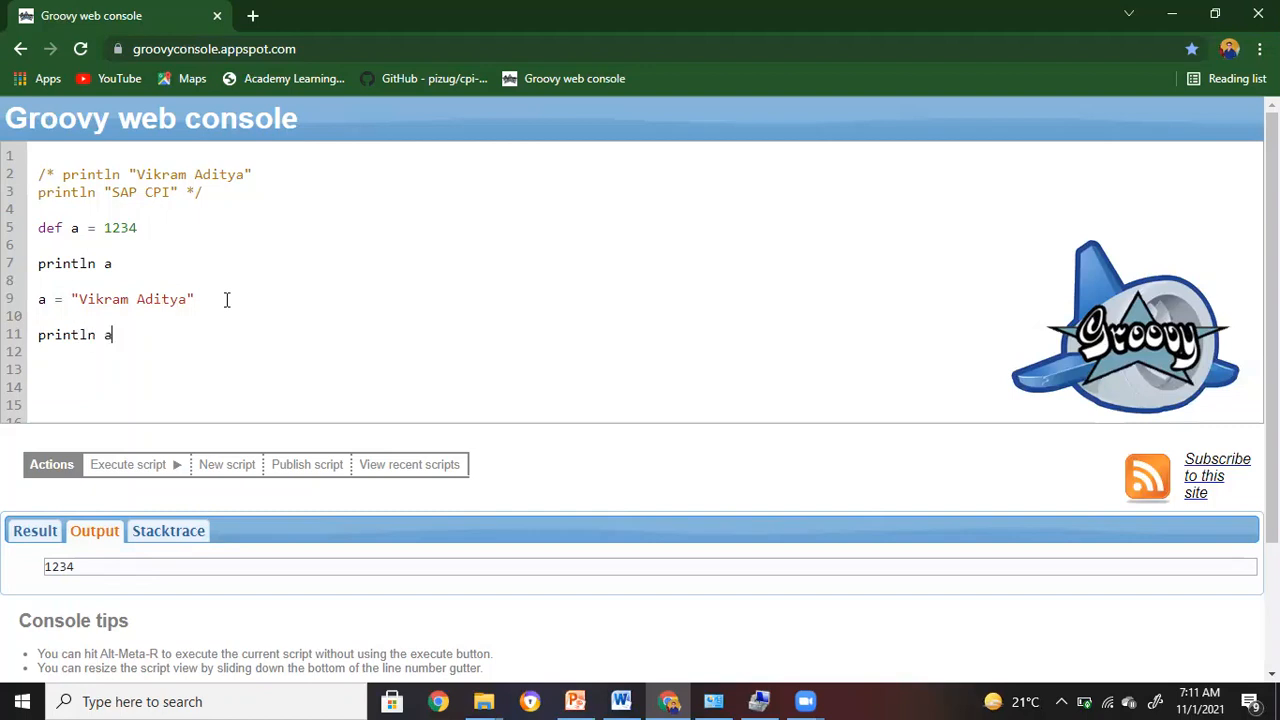
{"action": "mouse_move", "coordinate": [110, 481]}
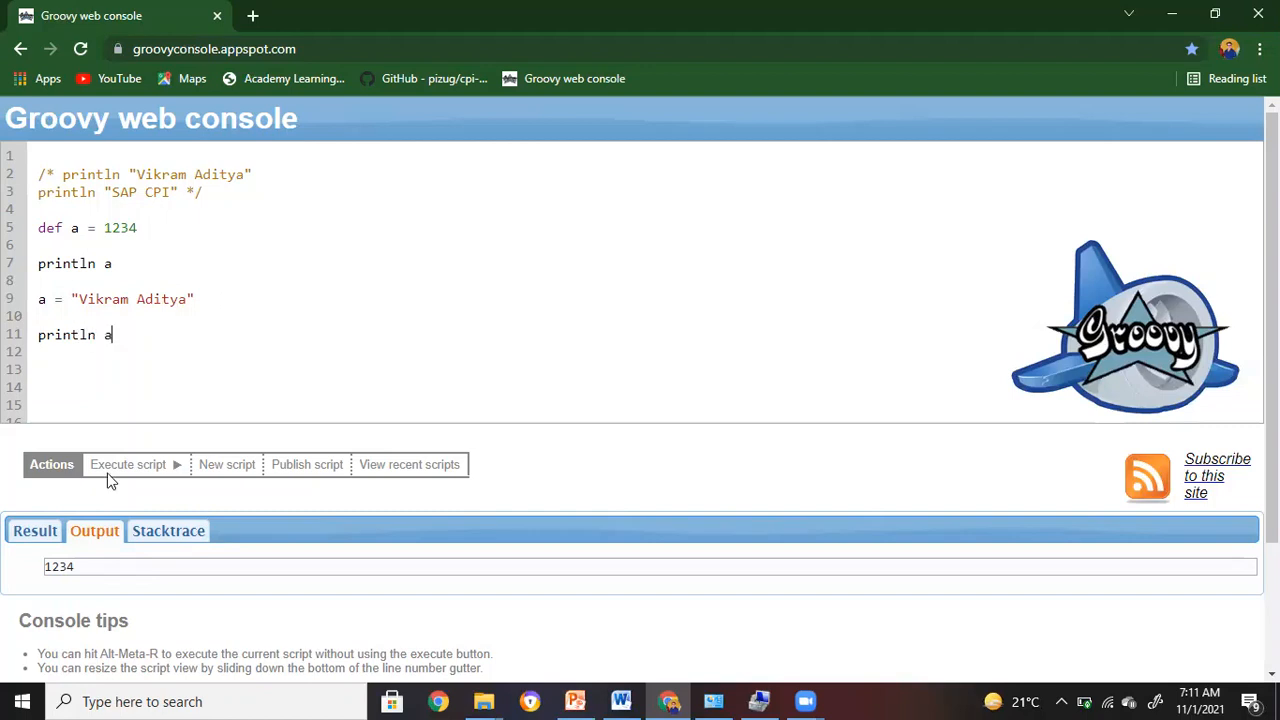
{"action": "left_click", "coordinate": [128, 464]}
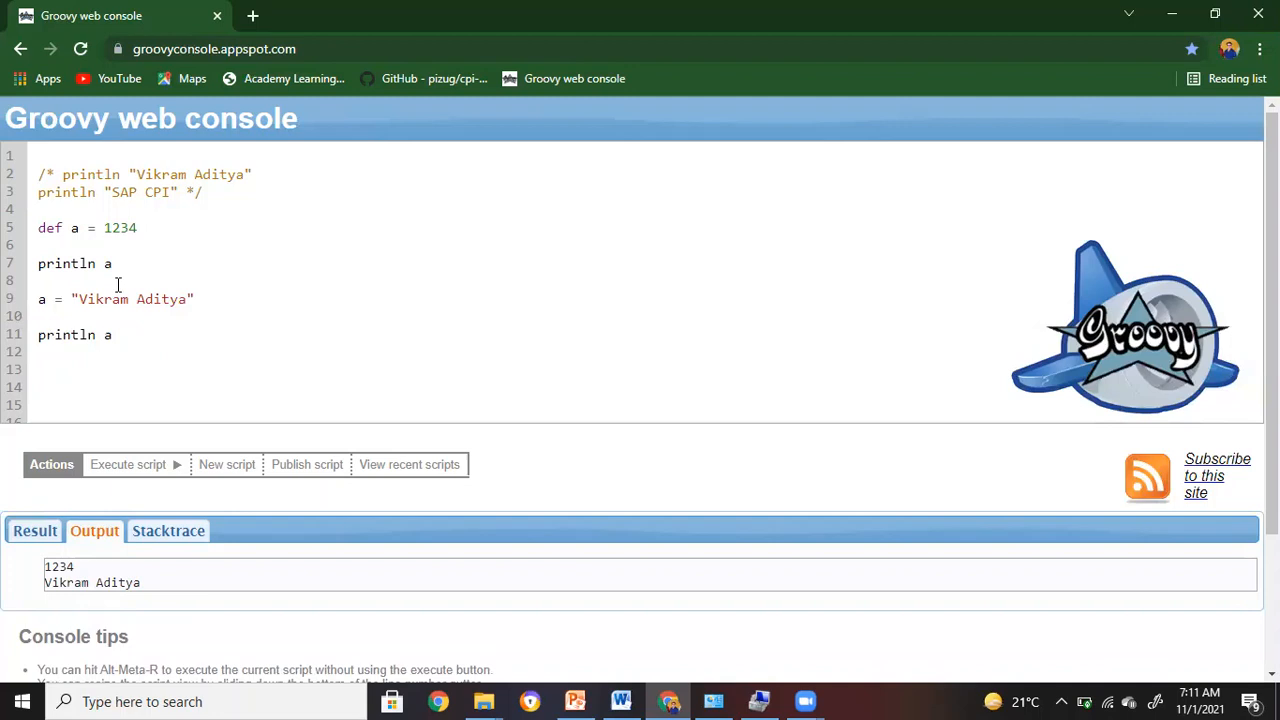
{"action": "mouse_move", "coordinate": [260, 345]}
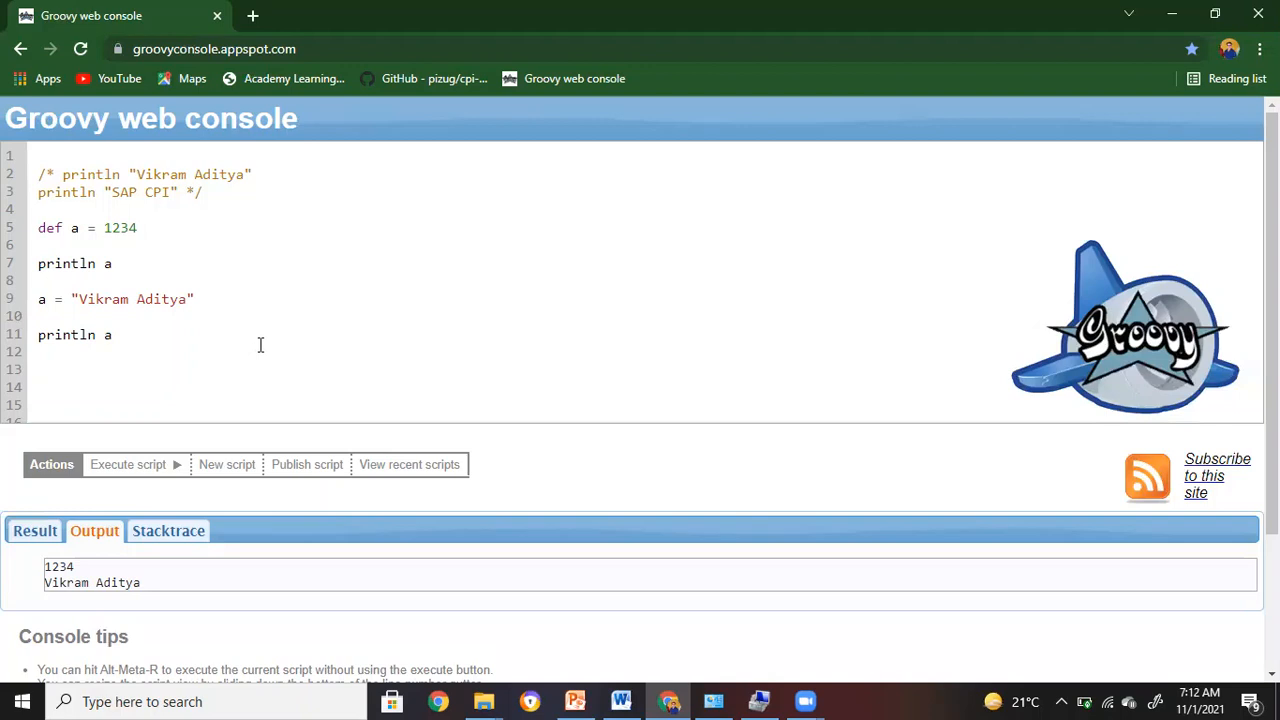
{"action": "mouse_move", "coordinate": [898, 641]}
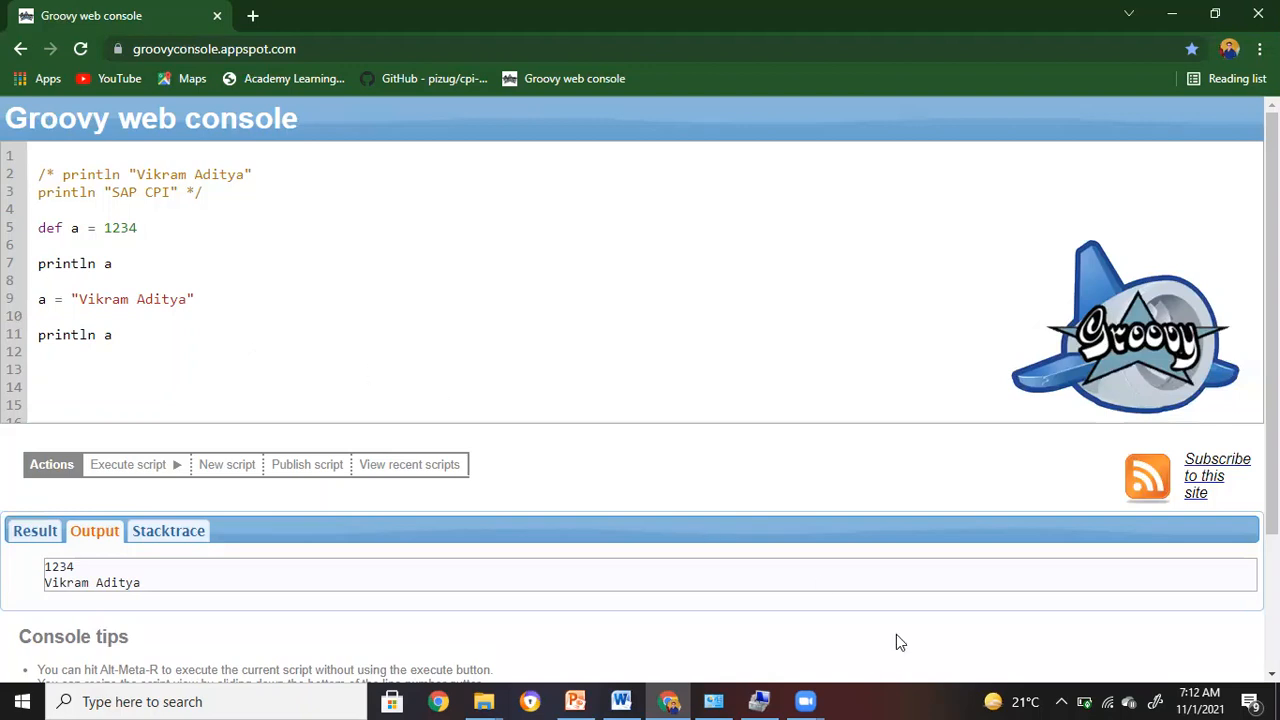